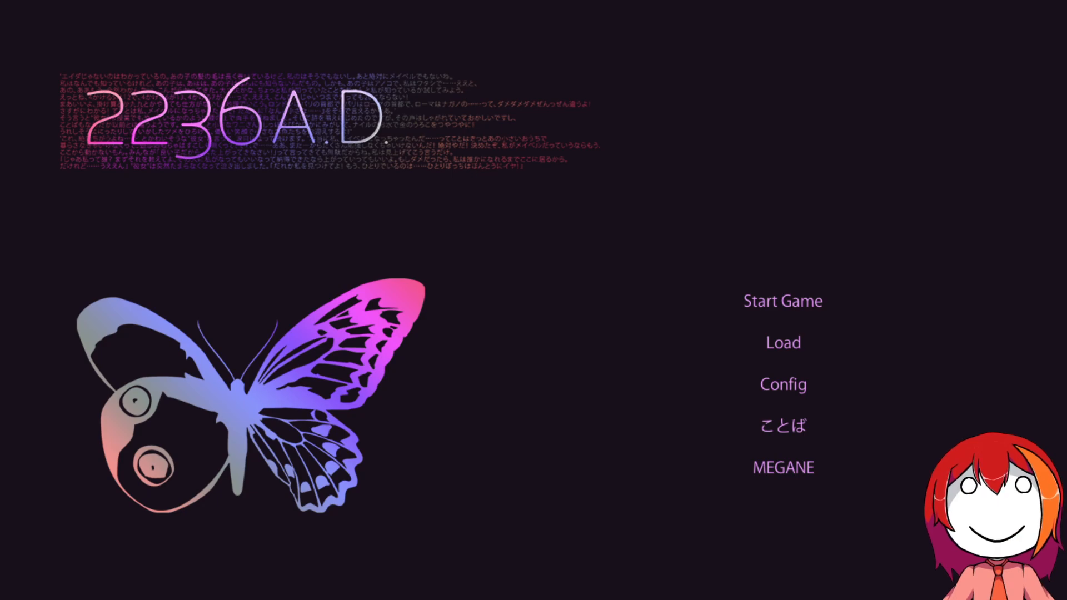
{"action": "mouse_move", "coordinate": [782, 342]}
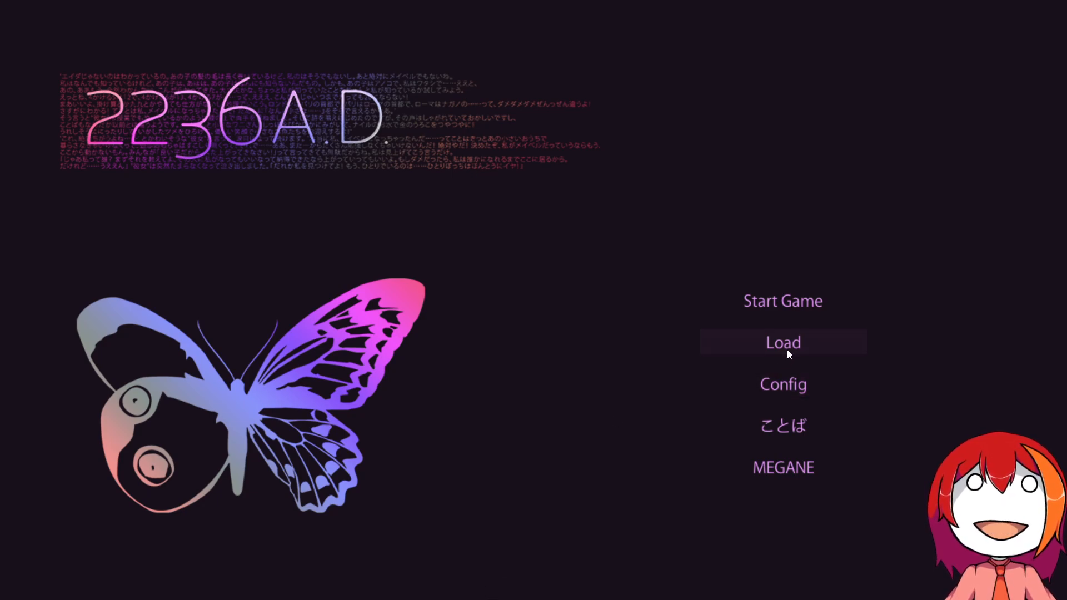
Load the saved game from the title menu's Load option to resume the story.
{"action": "left_click", "coordinate": [783, 342]}
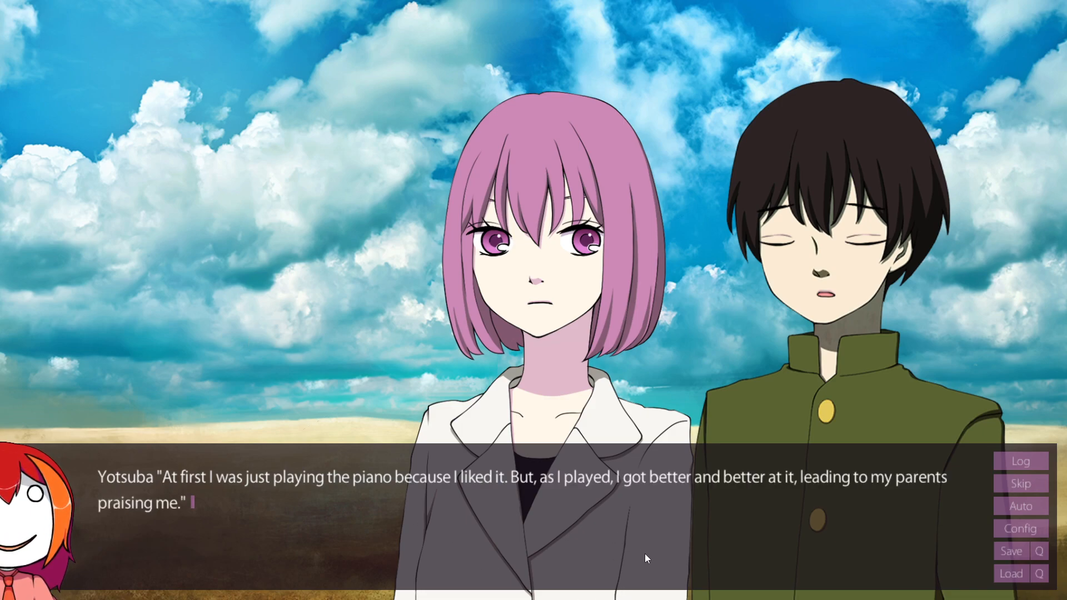
{"action": "left_click", "coordinate": [619, 552]}
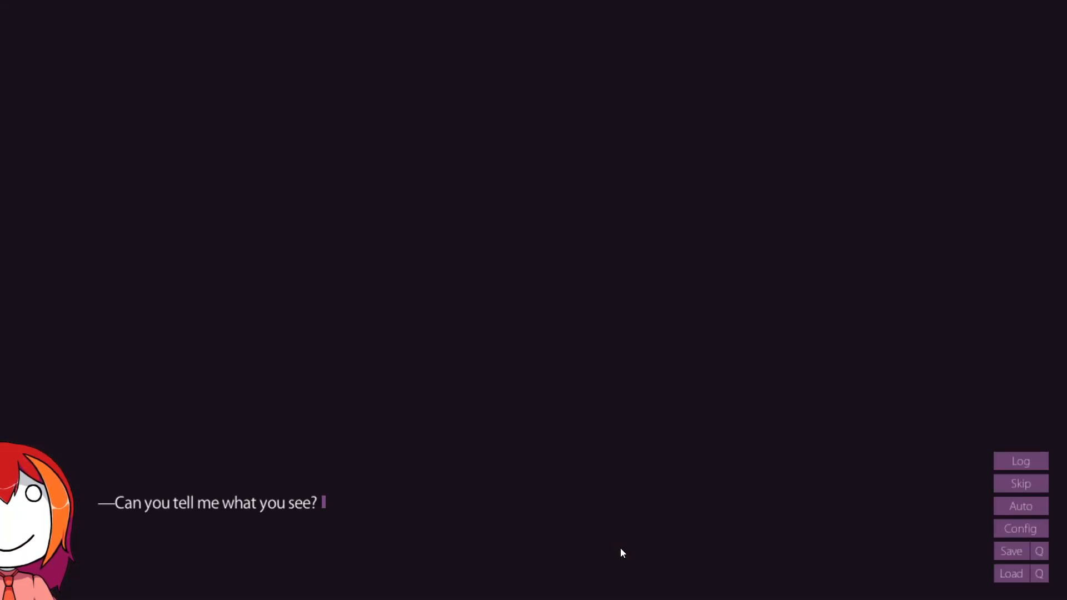
Advance past the question in the dark and C.S.'s line to Yotsuba's reply.
{"action": "left_click", "coordinate": [619, 553]}
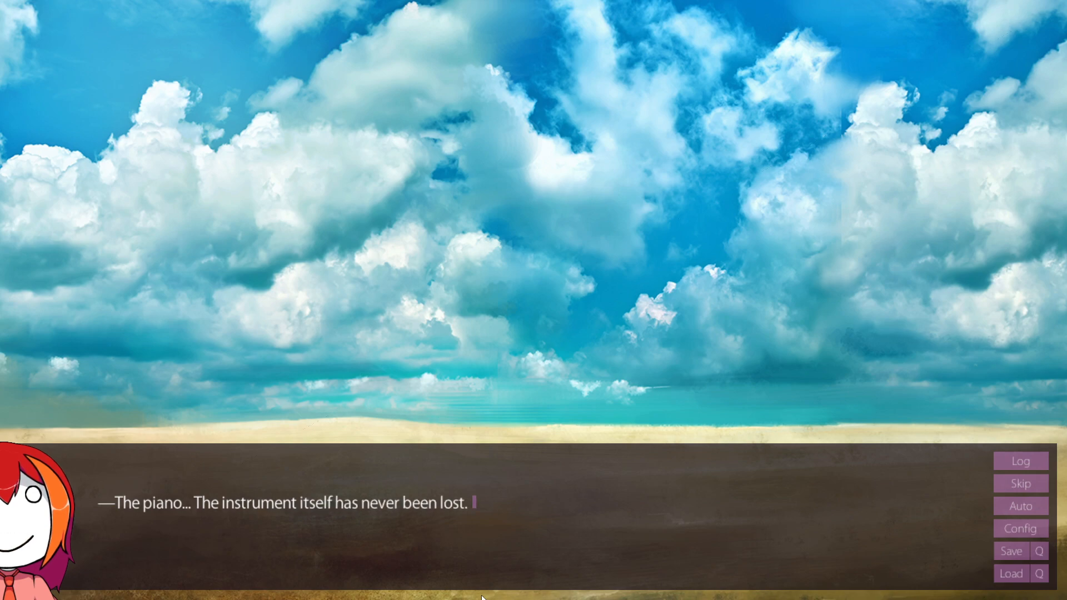
{"action": "mouse_move", "coordinate": [528, 557]}
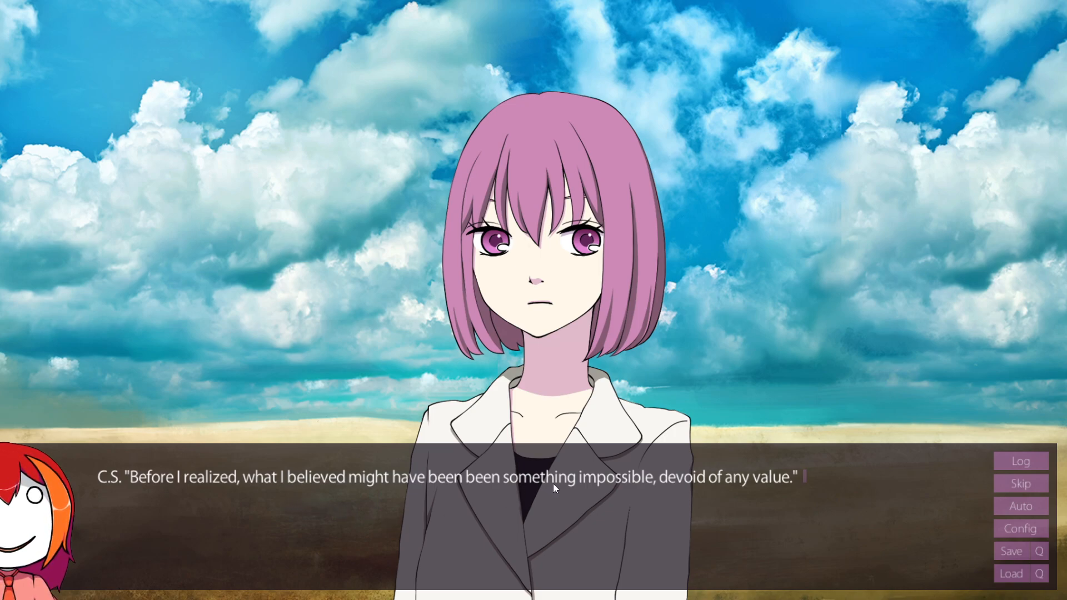
{"action": "left_click", "coordinate": [554, 488]}
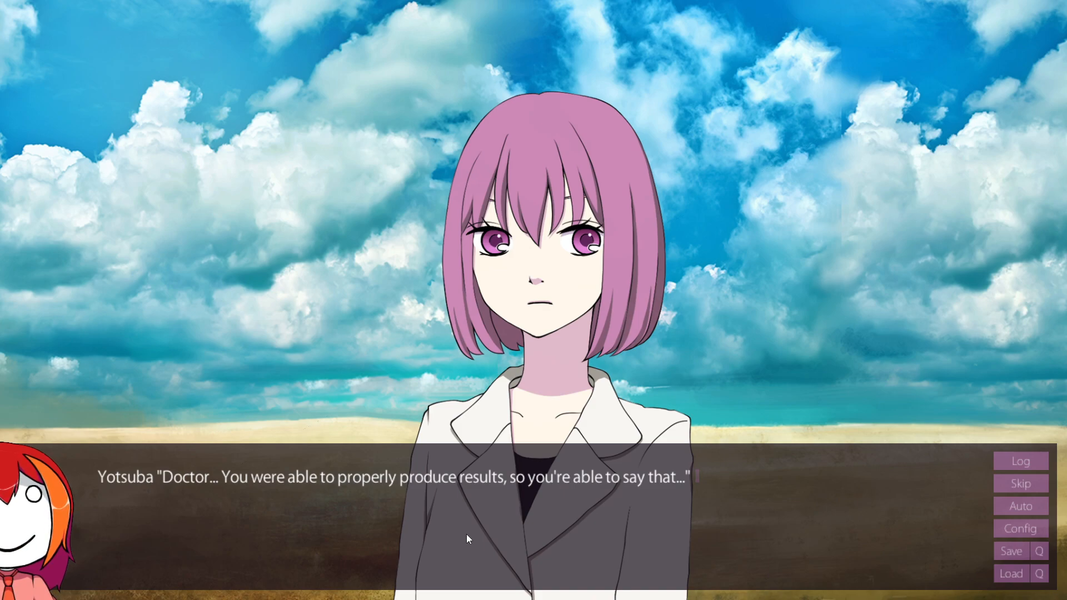
Enter the Isolation chapter and read C.S.'s beach lines and Yotsuba's reply.
{"action": "left_click", "coordinate": [466, 538]}
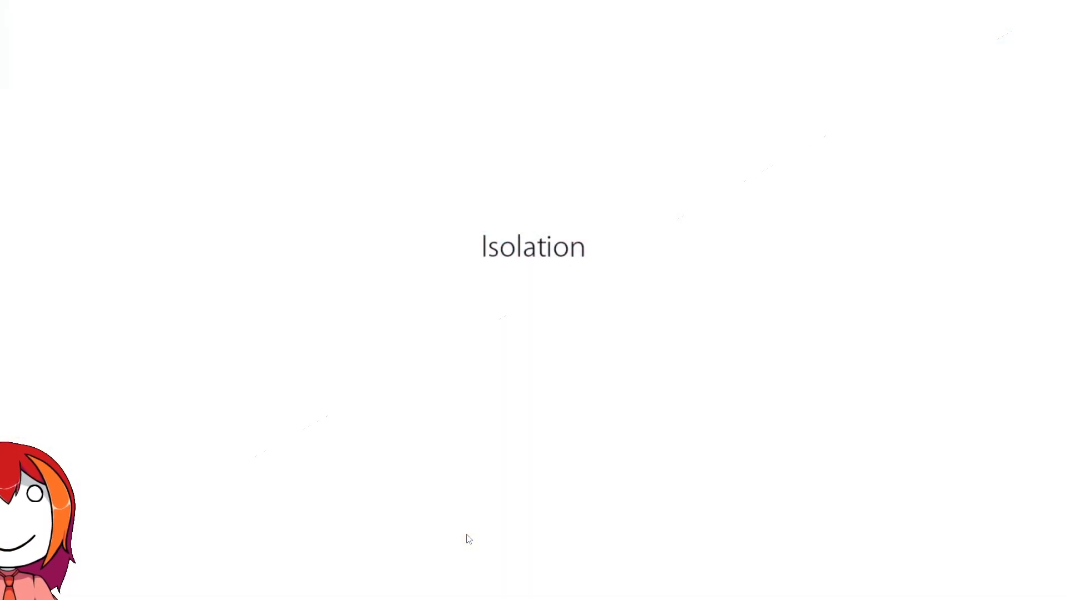
{"action": "mouse_move", "coordinate": [636, 110]}
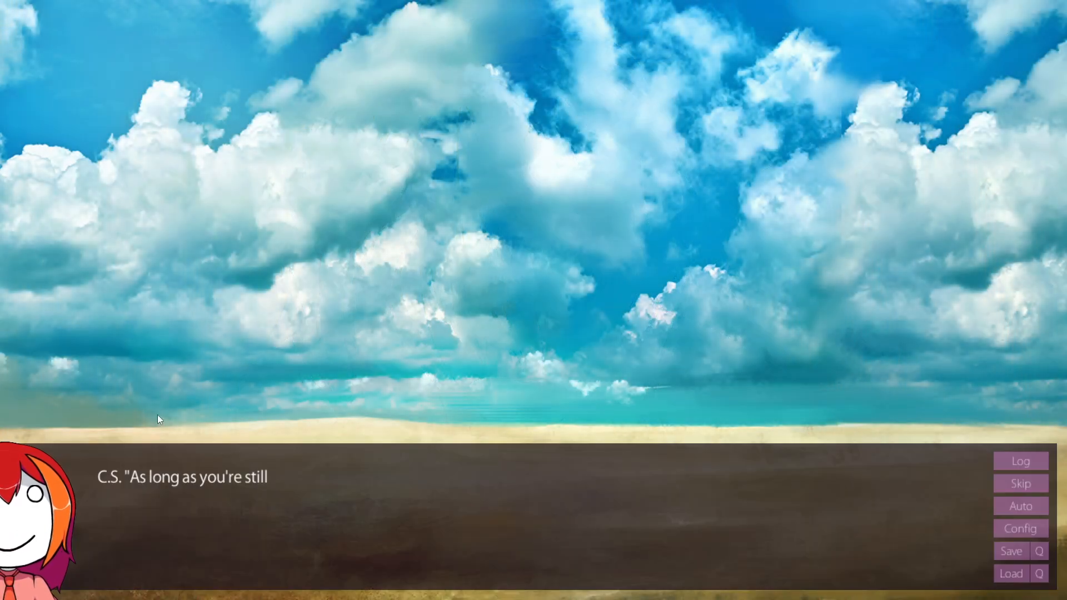
{"action": "left_click", "coordinate": [313, 384]}
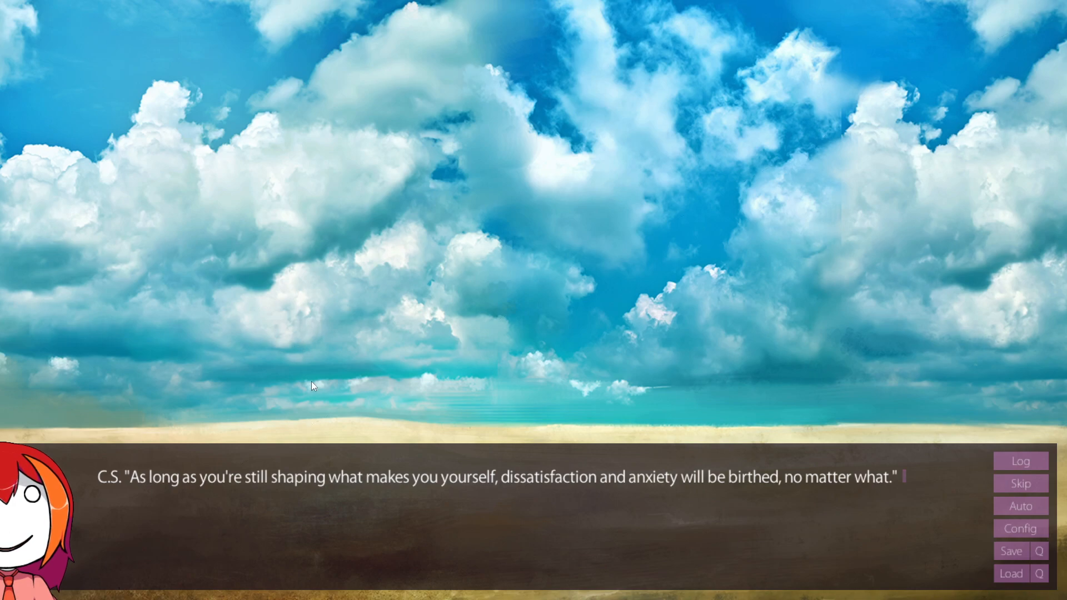
{"action": "mouse_move", "coordinate": [355, 377]}
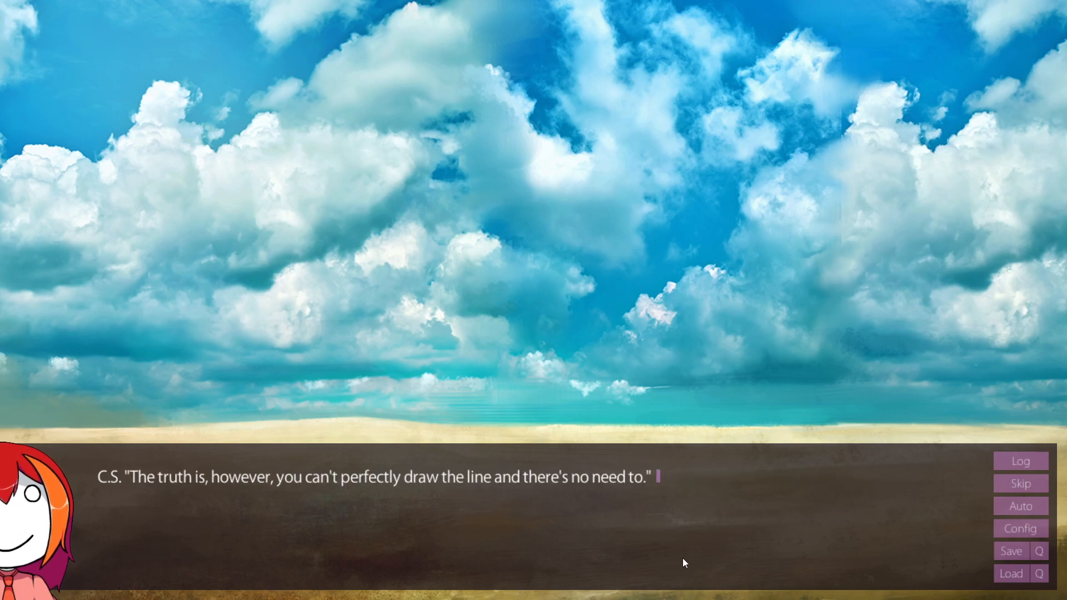
{"action": "mouse_move", "coordinate": [646, 358]}
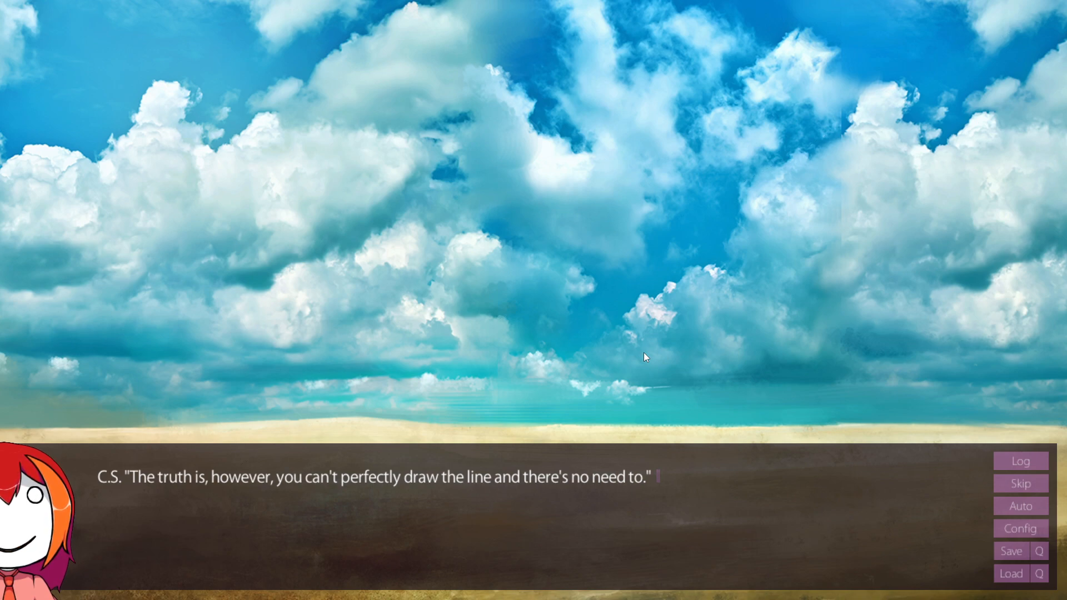
{"action": "left_click", "coordinate": [599, 560]}
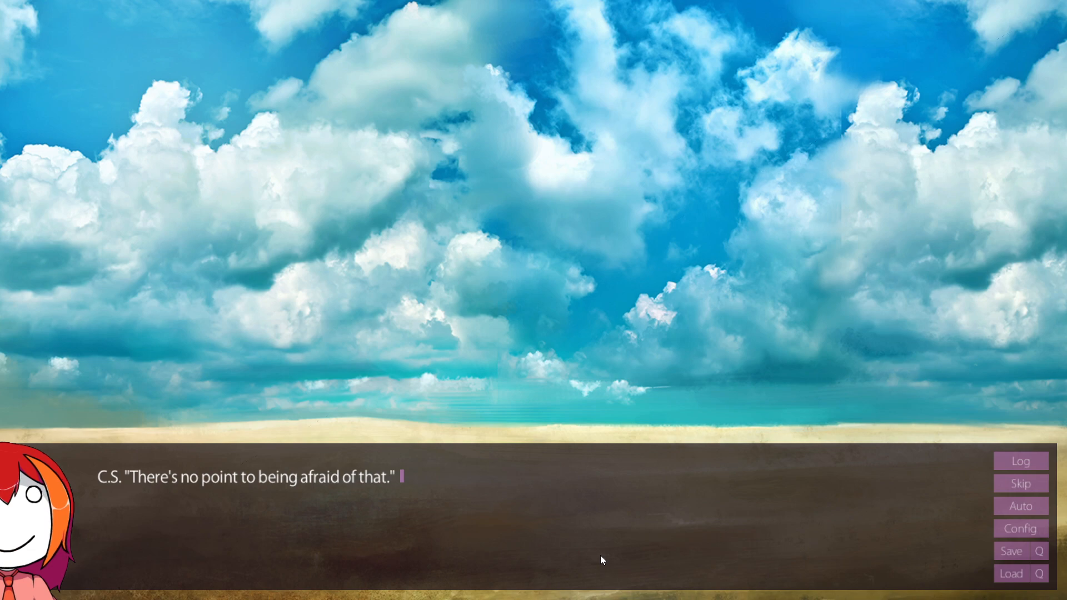
{"action": "mouse_move", "coordinate": [606, 511]}
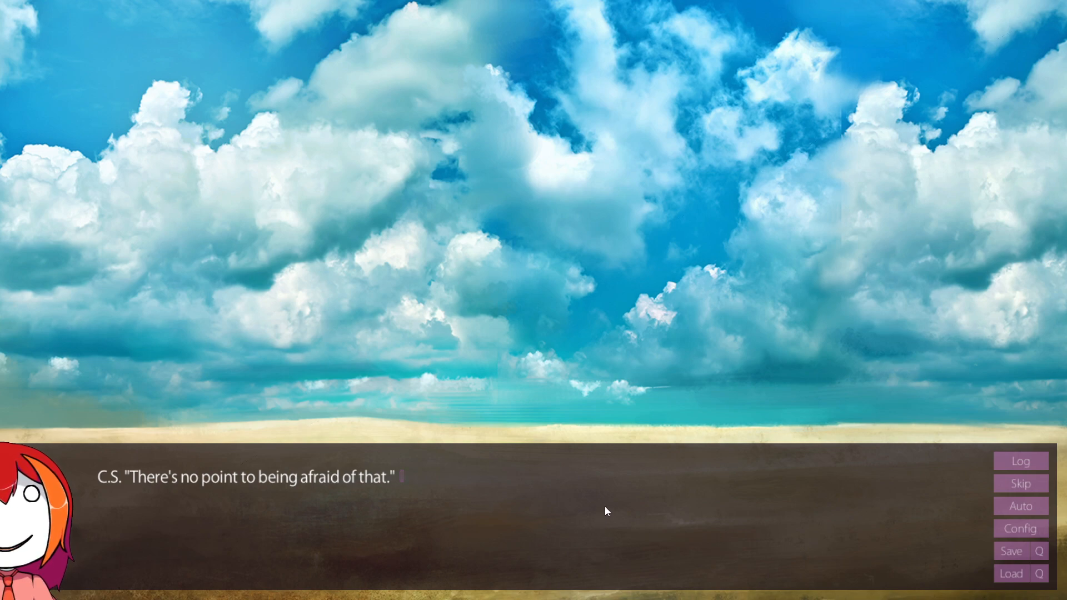
{"action": "left_click", "coordinate": [606, 511]}
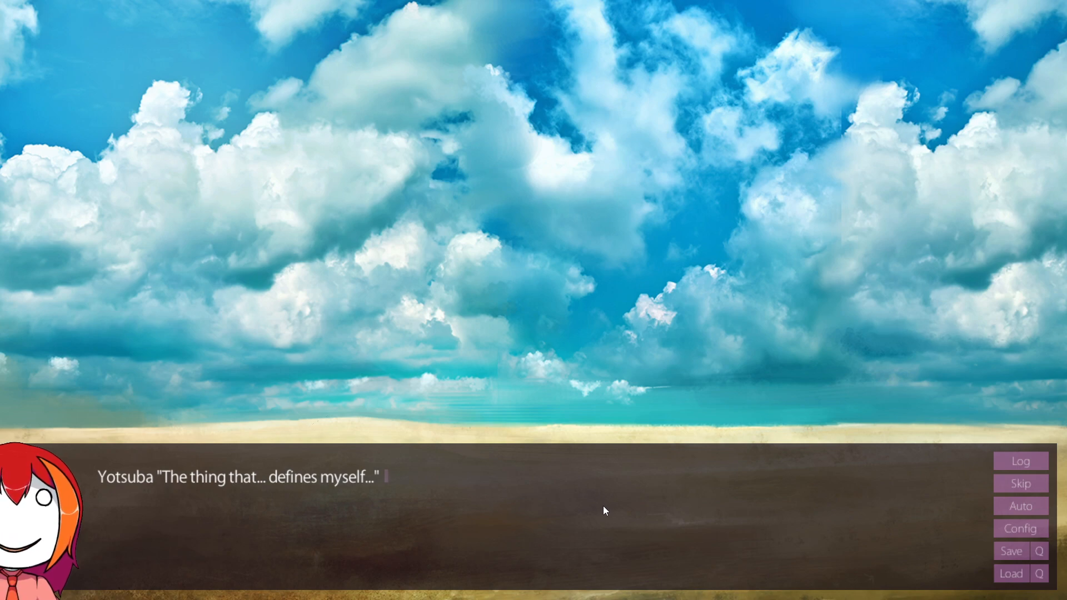
{"action": "left_click", "coordinate": [606, 511]}
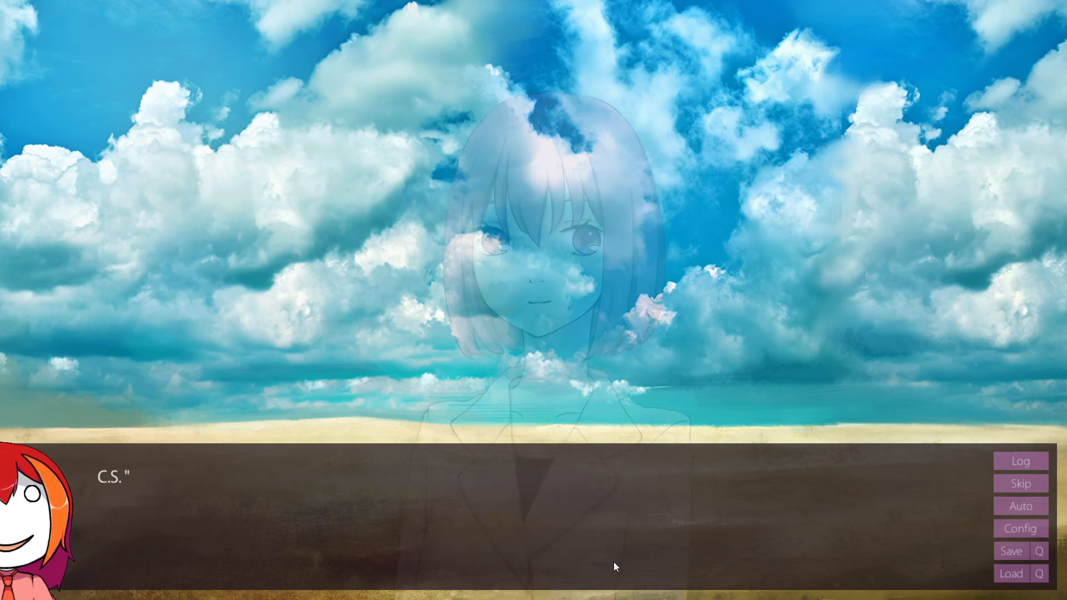
{"action": "left_click", "coordinate": [615, 567]}
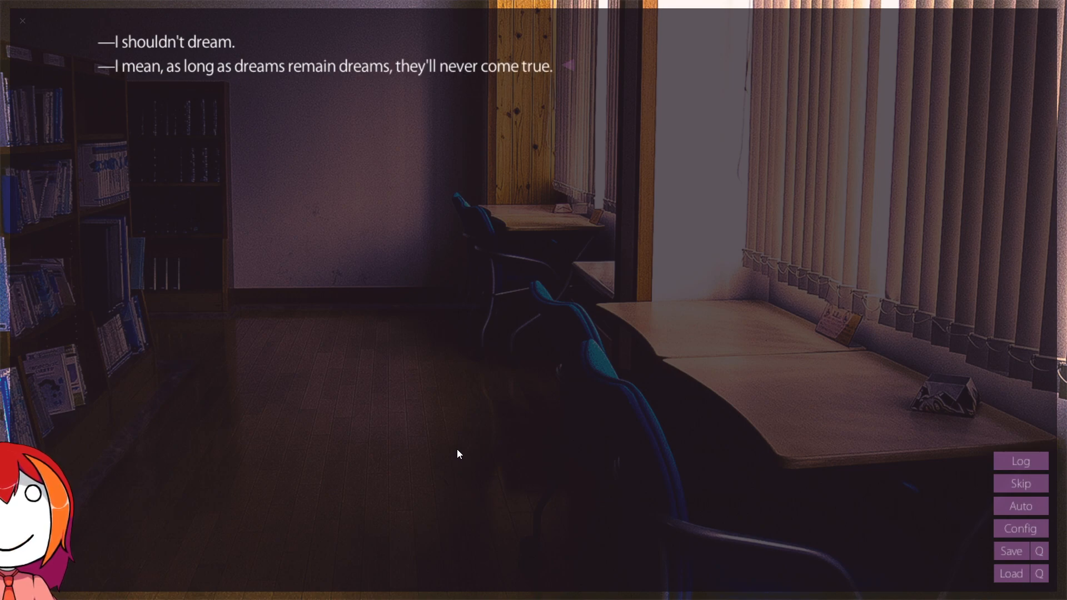
Read the library monologue's lines about dreams, reality and "That's why..." to the scene change.
{"action": "left_click", "coordinate": [460, 454]}
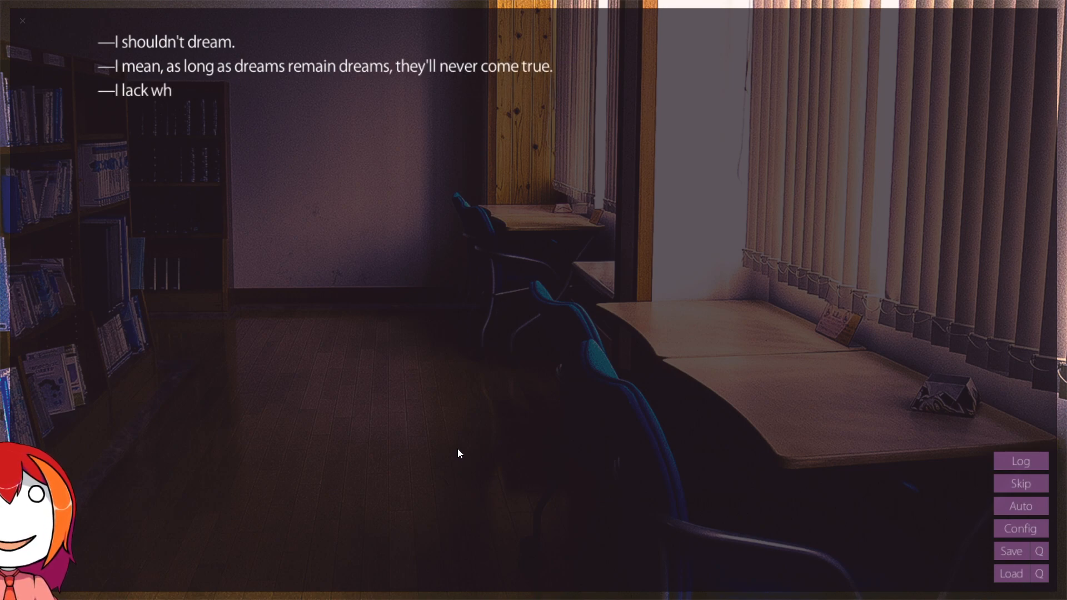
{"action": "left_click", "coordinate": [459, 454]}
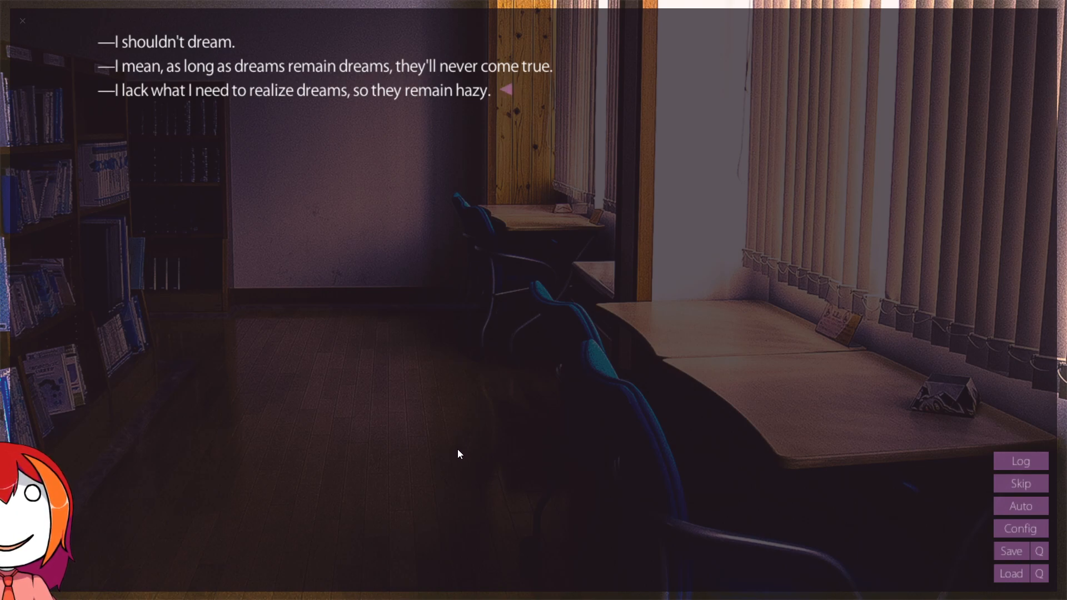
{"action": "left_click", "coordinate": [460, 453]}
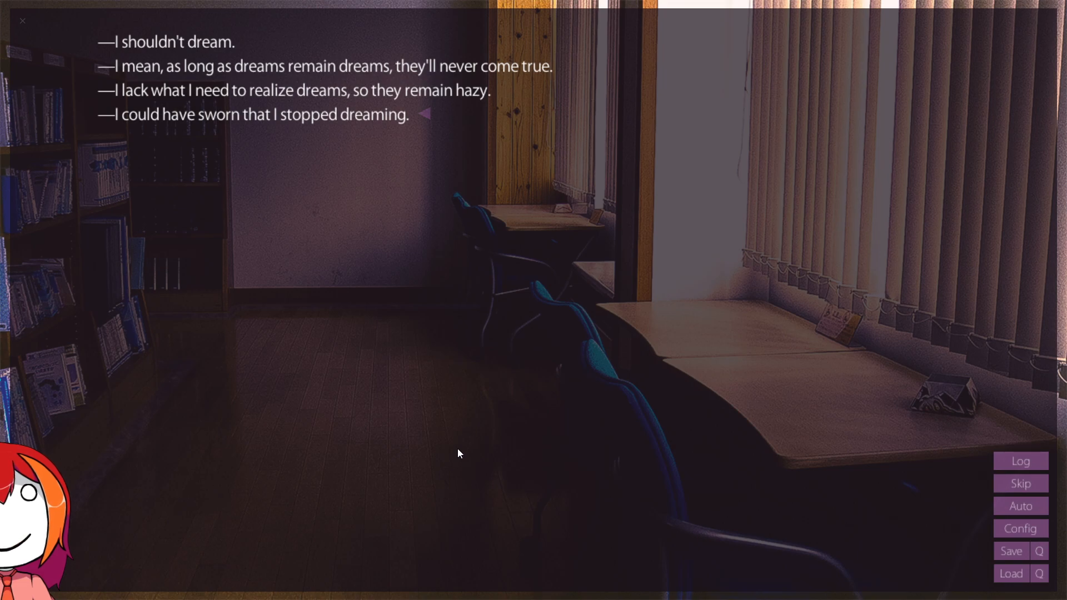
{"action": "left_click", "coordinate": [460, 455]}
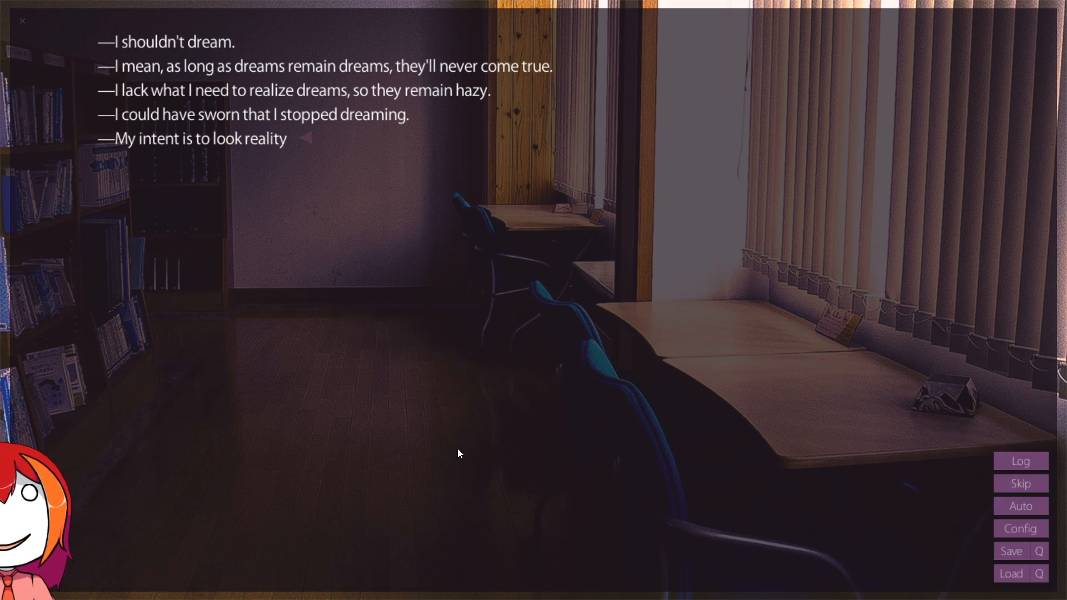
{"action": "left_click", "coordinate": [458, 453]}
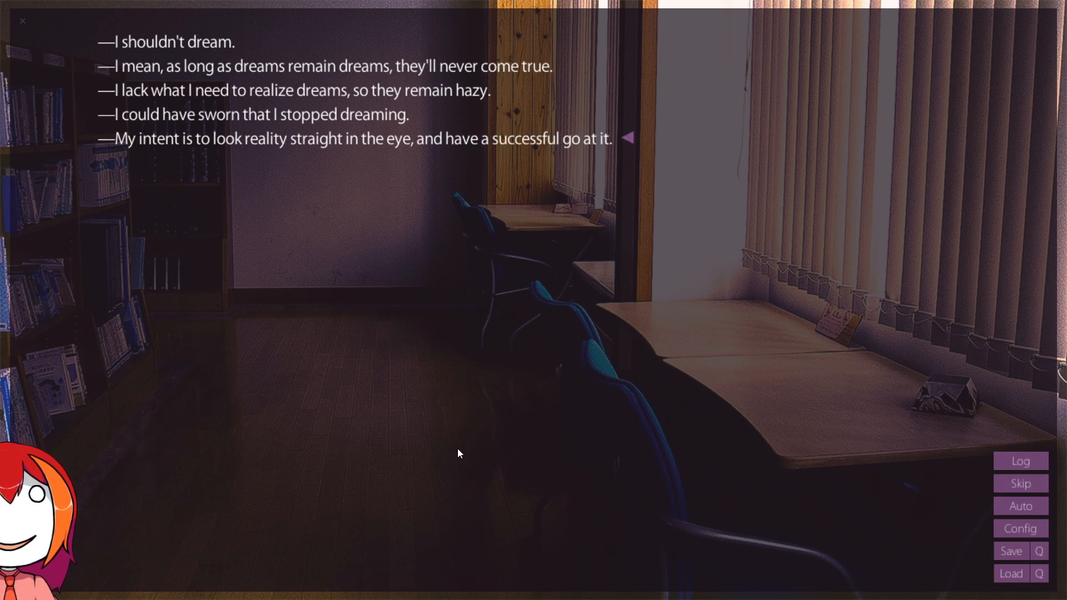
{"action": "left_click", "coordinate": [458, 454]}
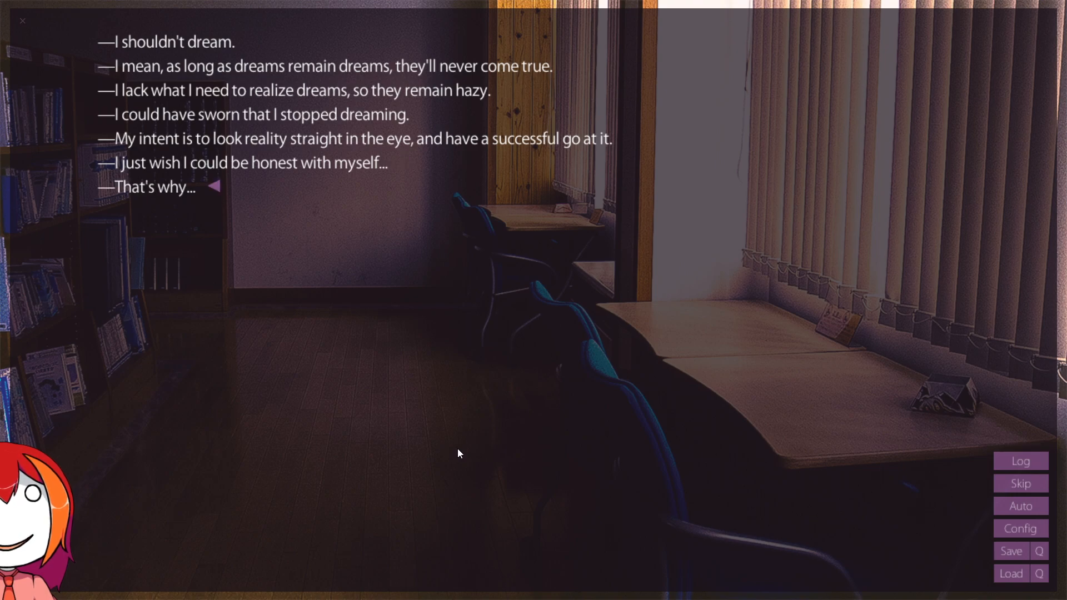
{"action": "left_click", "coordinate": [457, 454]}
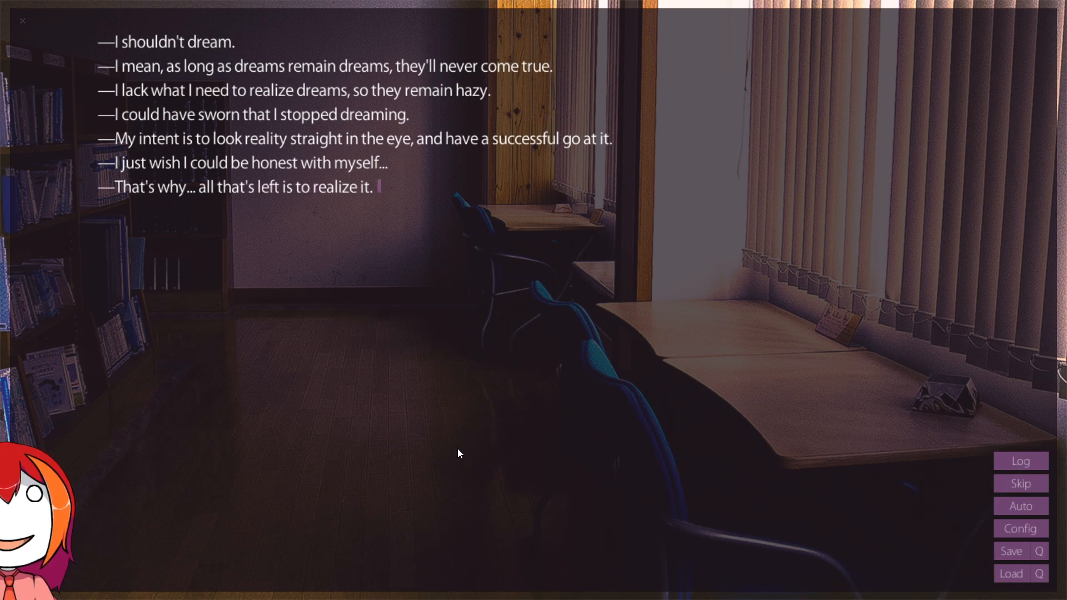
{"action": "left_click", "coordinate": [456, 456]}
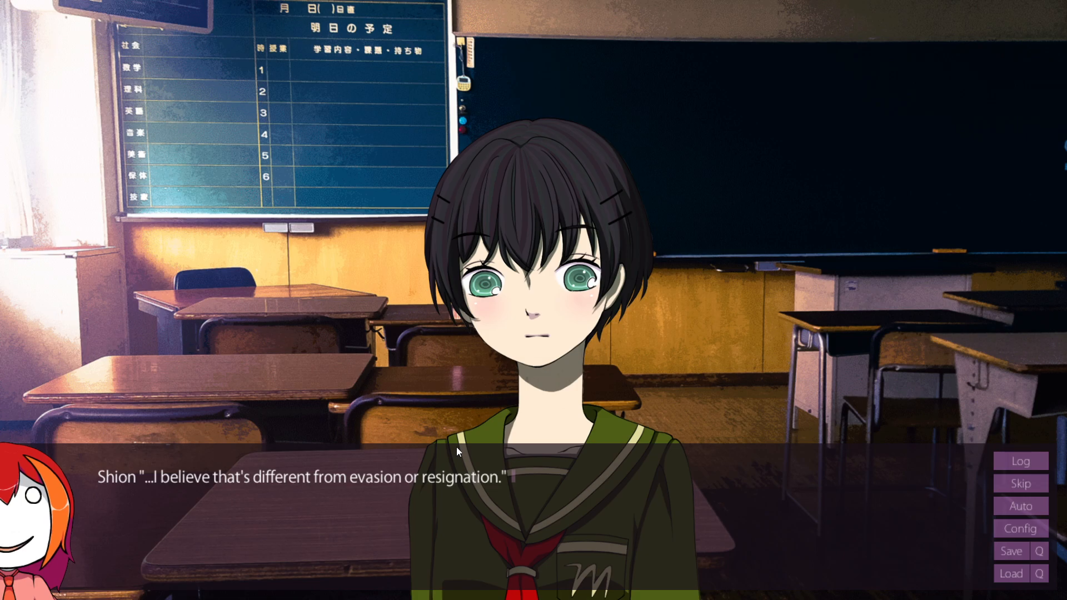
Advance past Shion's classroom line and Hime's line about realizing what you can't do.
{"action": "left_click", "coordinate": [456, 453]}
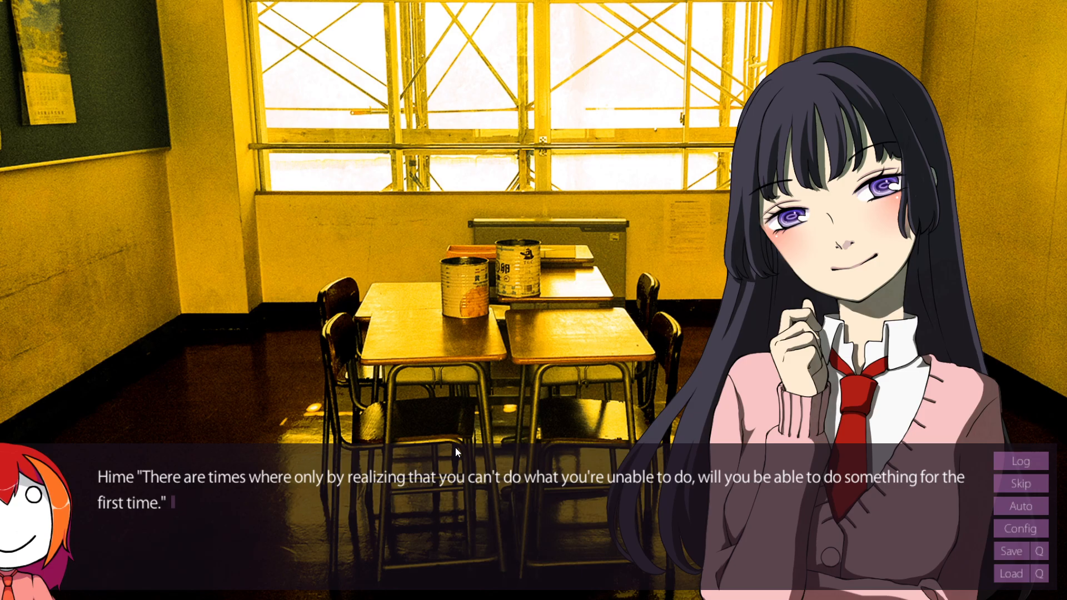
{"action": "left_click", "coordinate": [443, 445]}
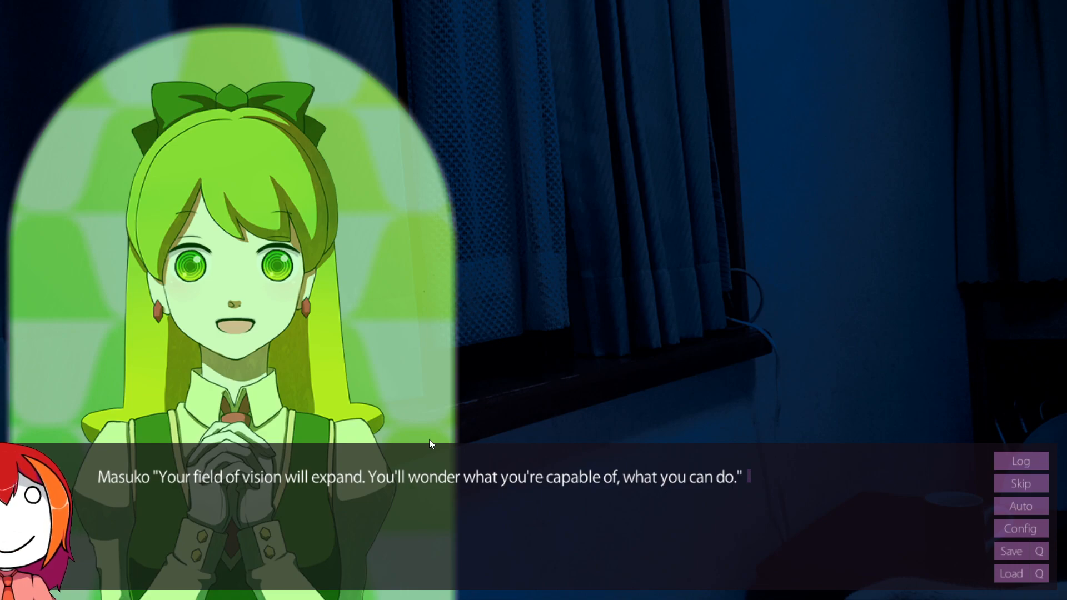
Advance past Masuko's line about your field of vision expanding.
{"action": "left_click", "coordinate": [428, 443]}
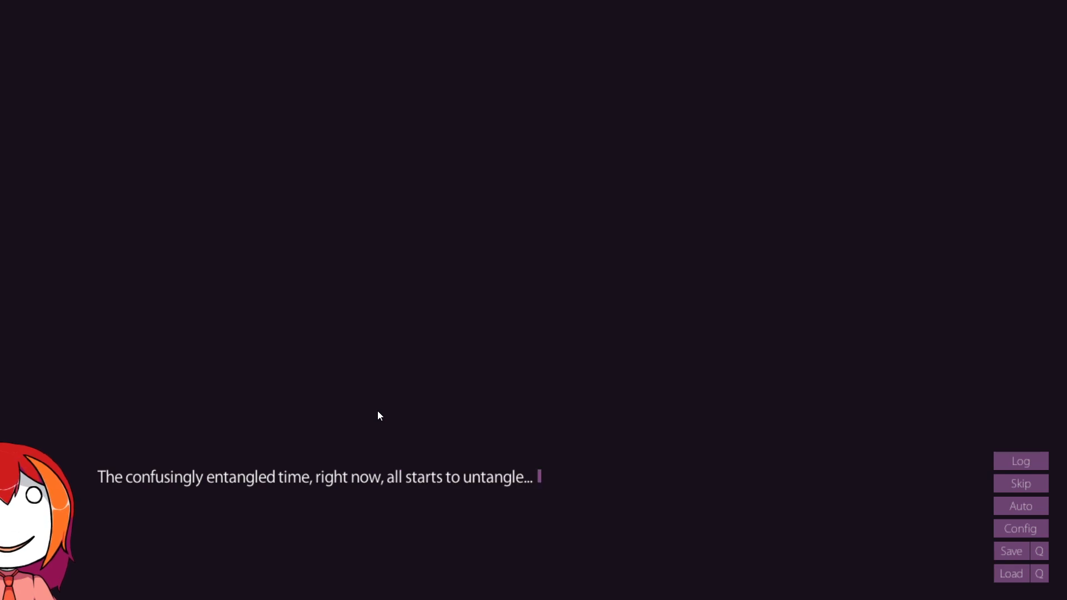
Read the piano narration about things we don't comprehend and piano sounds.
{"action": "left_click", "coordinate": [379, 416]}
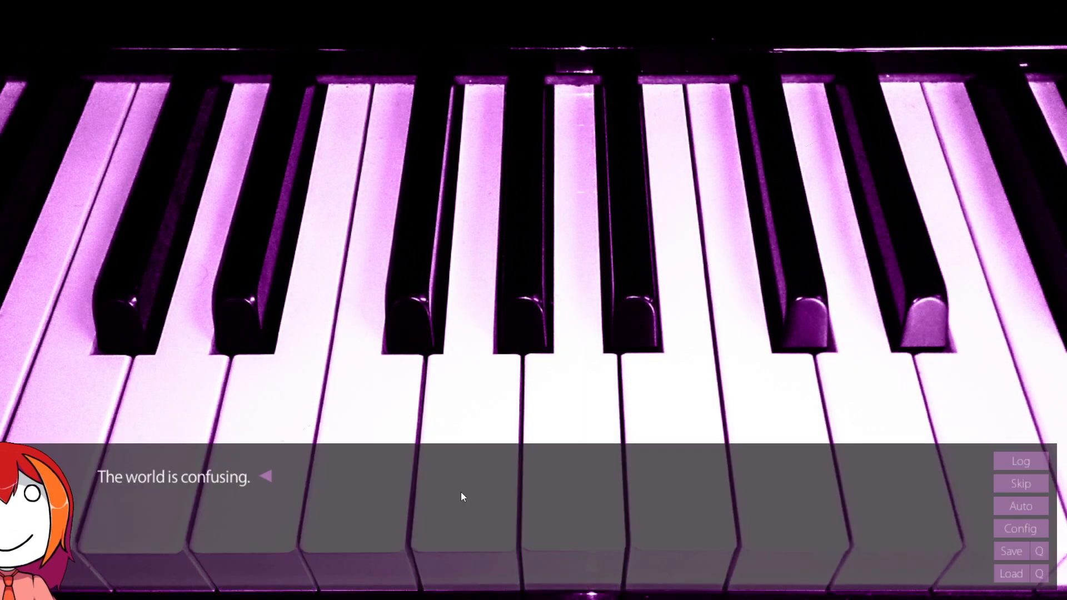
{"action": "left_click", "coordinate": [463, 497]}
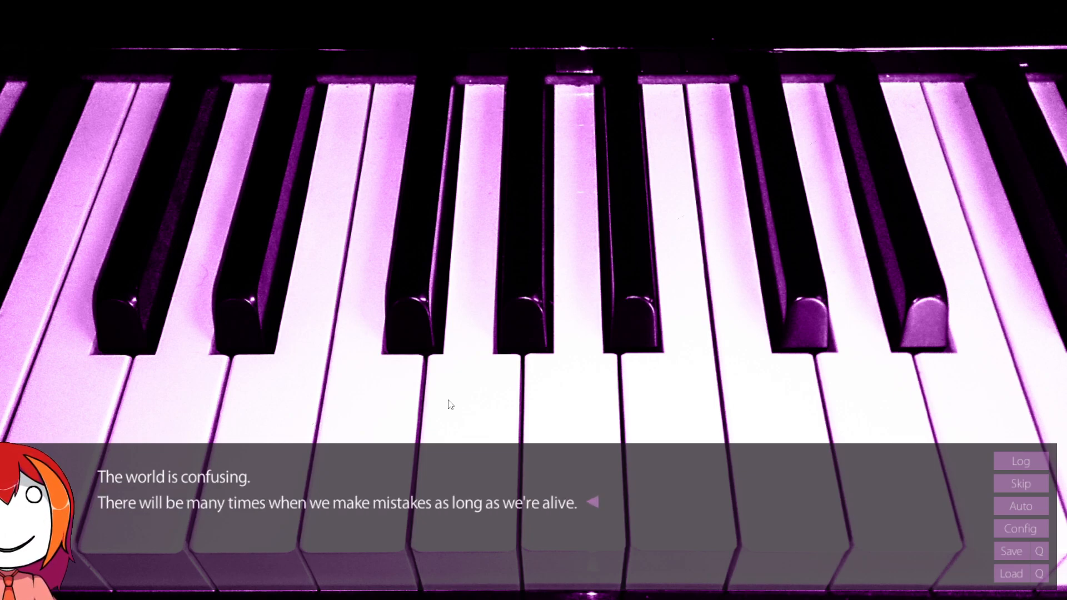
{"action": "left_click", "coordinate": [449, 404]}
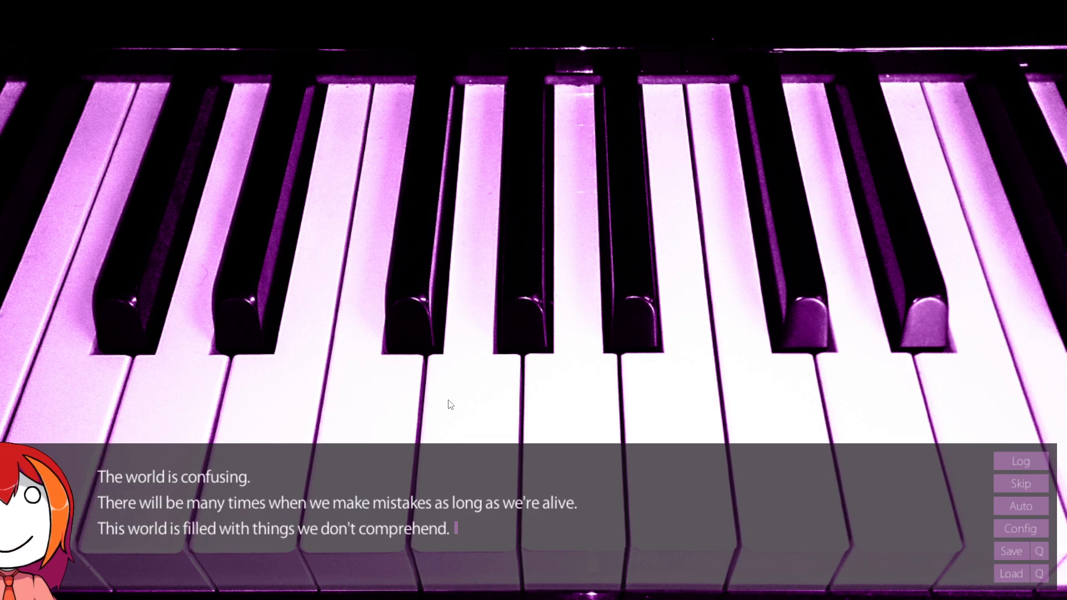
{"action": "left_click", "coordinate": [449, 404]}
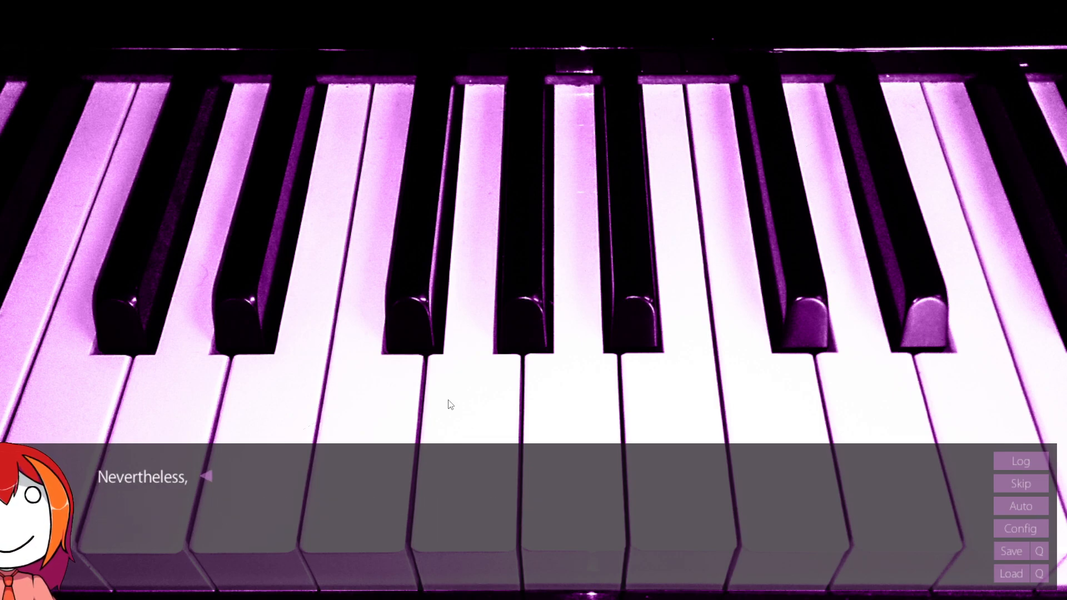
{"action": "left_click", "coordinate": [449, 404]}
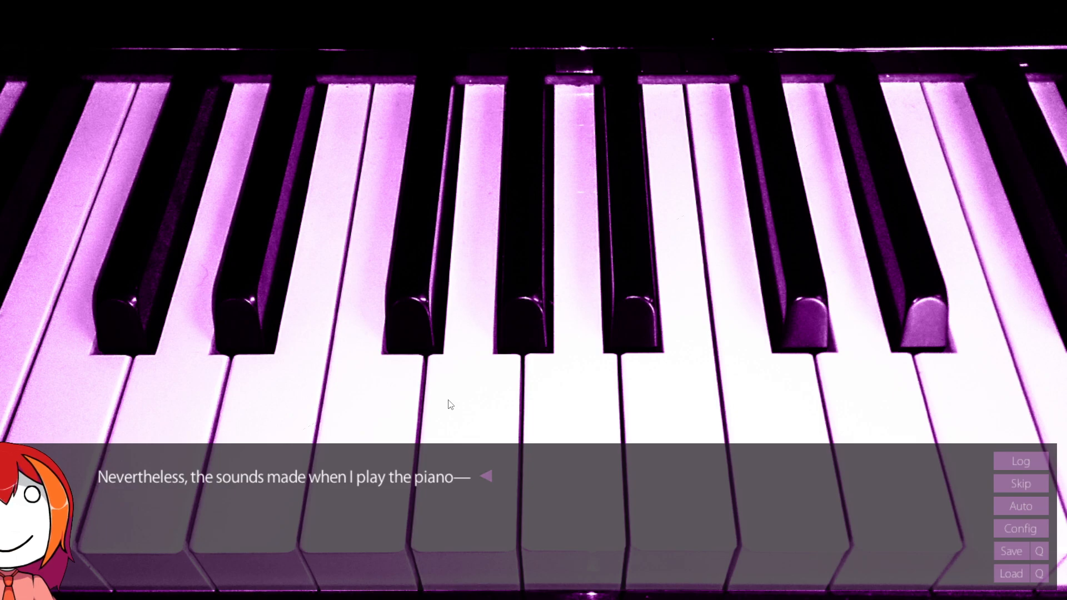
{"action": "left_click", "coordinate": [449, 404]}
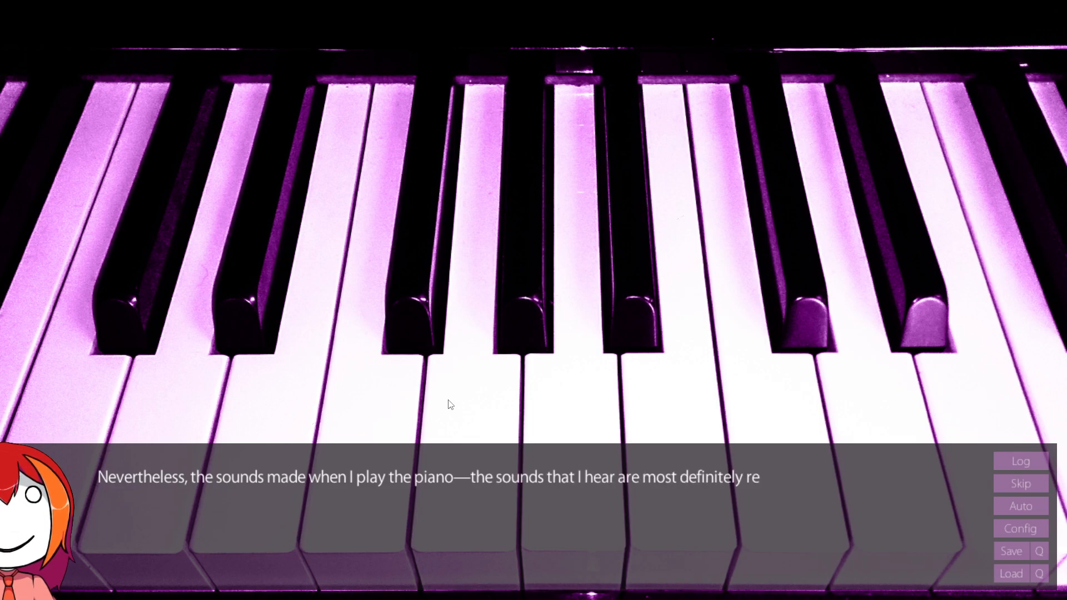
{"action": "left_click", "coordinate": [449, 405]}
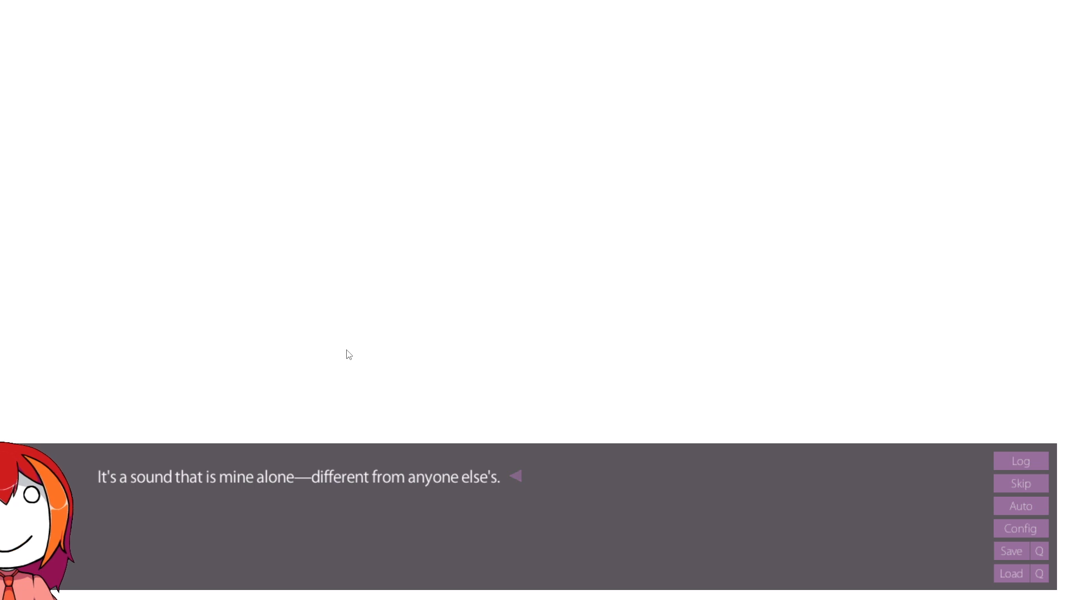
{"action": "mouse_move", "coordinate": [529, 580]}
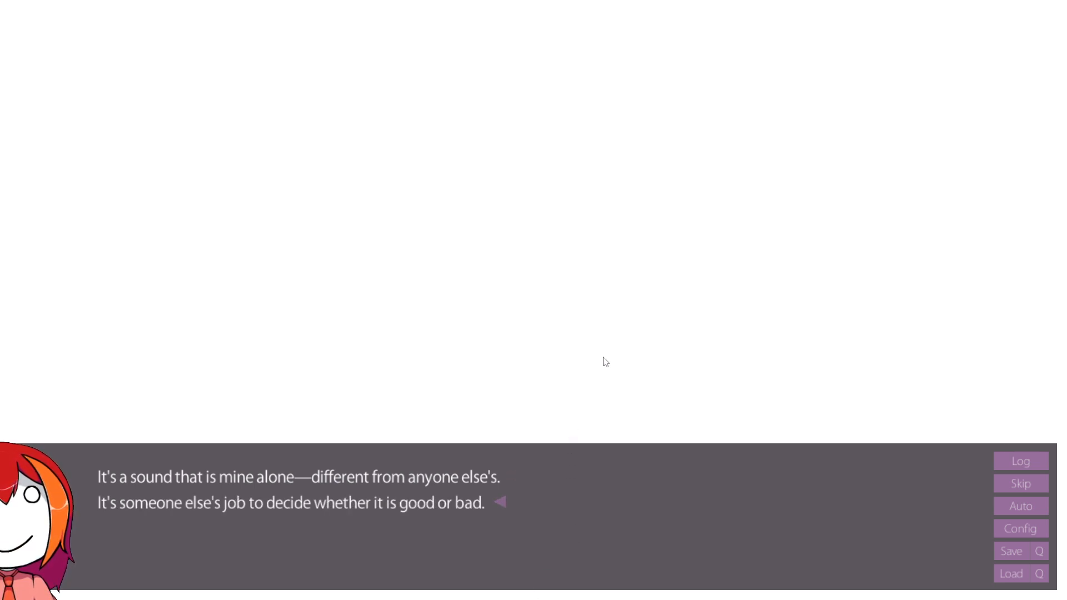
{"action": "mouse_move", "coordinate": [592, 364]}
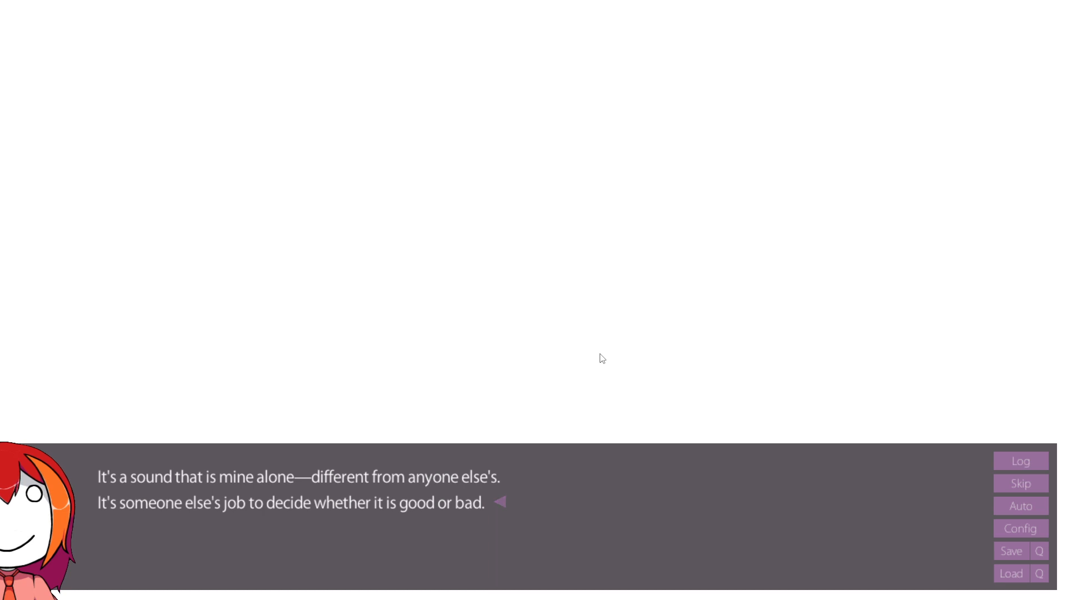
{"action": "mouse_move", "coordinate": [528, 288]}
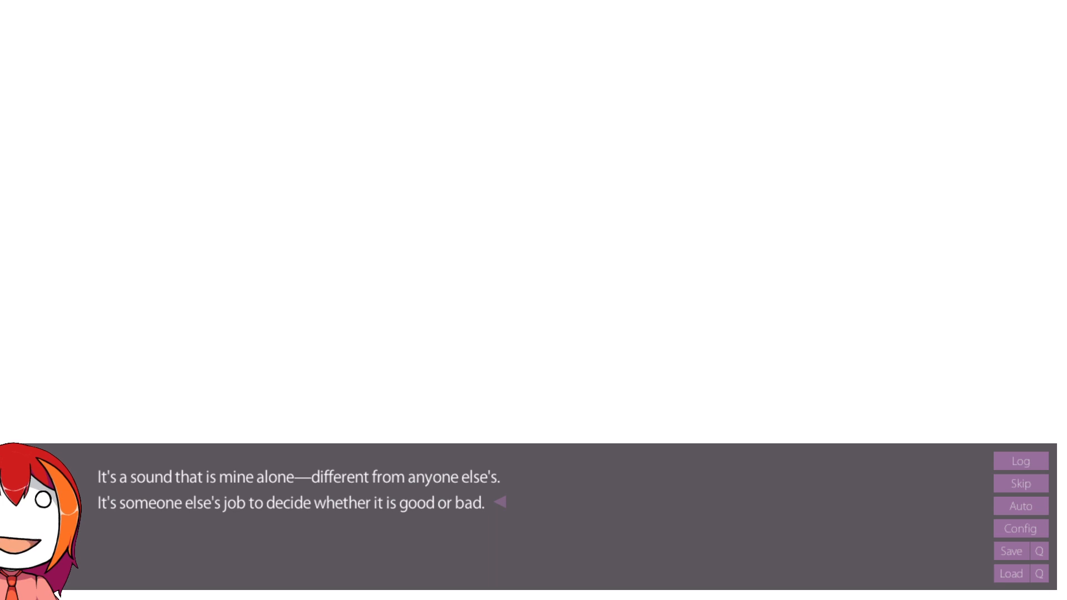
{"action": "mouse_move", "coordinate": [538, 288]}
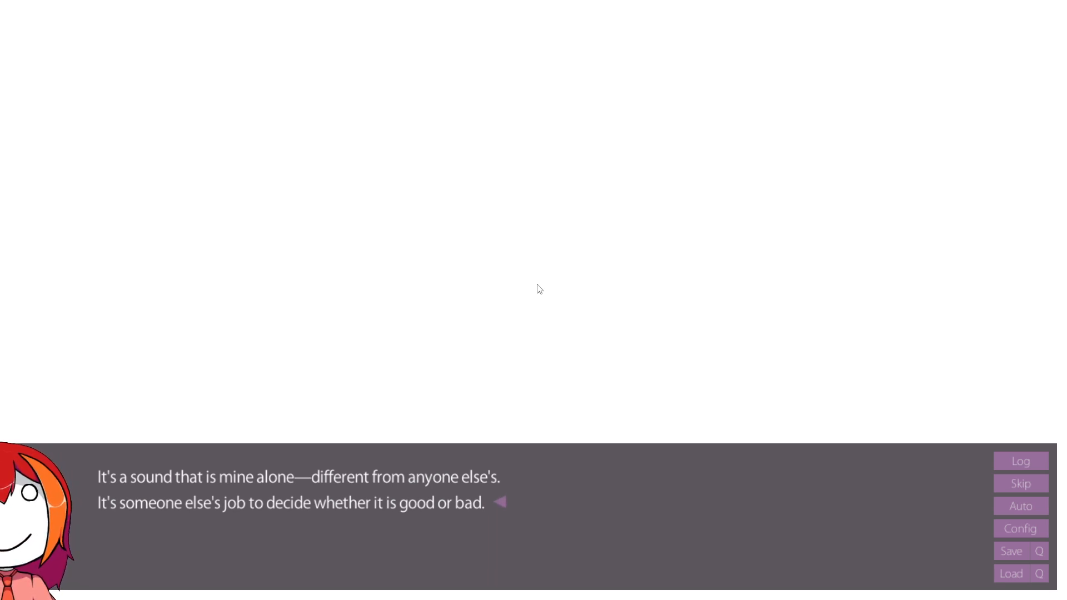
Reveal the line about comparing and deciding and move to the next page.
{"action": "left_click", "coordinate": [538, 288]}
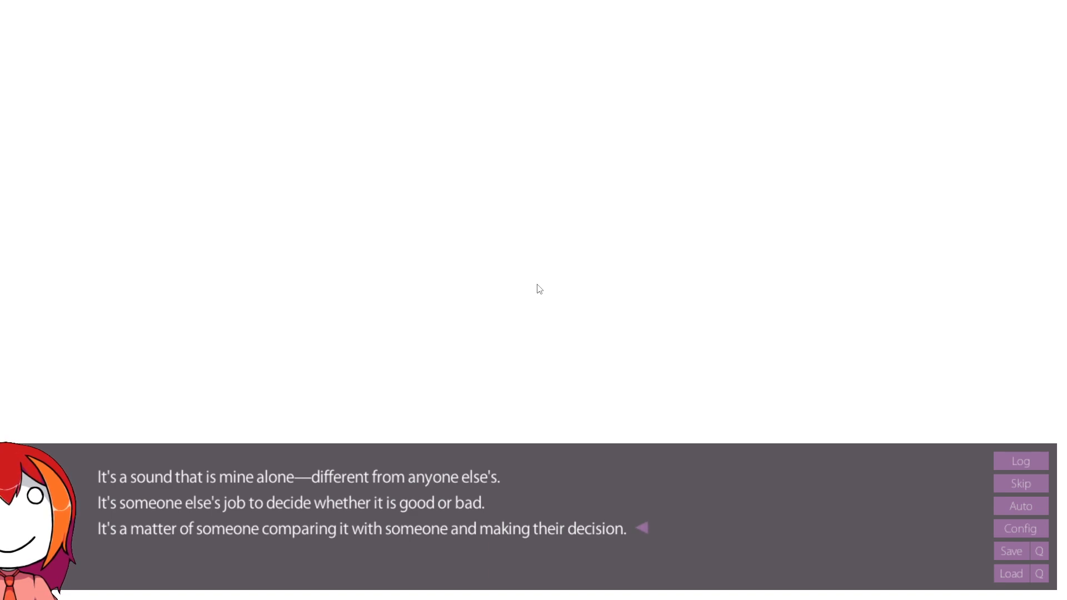
{"action": "left_click", "coordinate": [533, 288]}
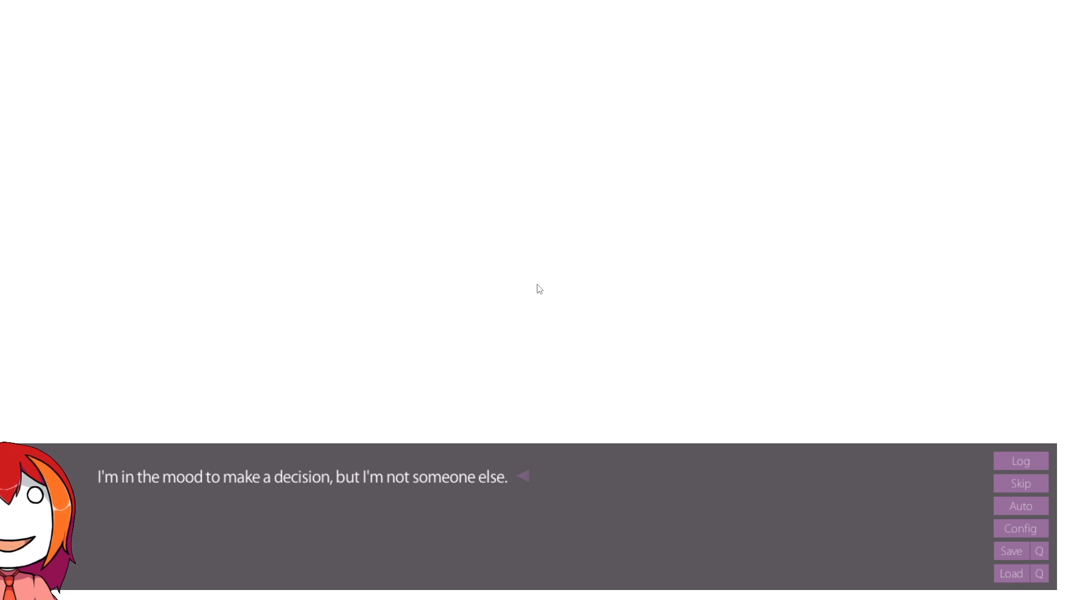
Read the lines "I'm just me", feeling uneasy, "Let me play the piano" and natural feeling.
{"action": "left_click", "coordinate": [530, 286]}
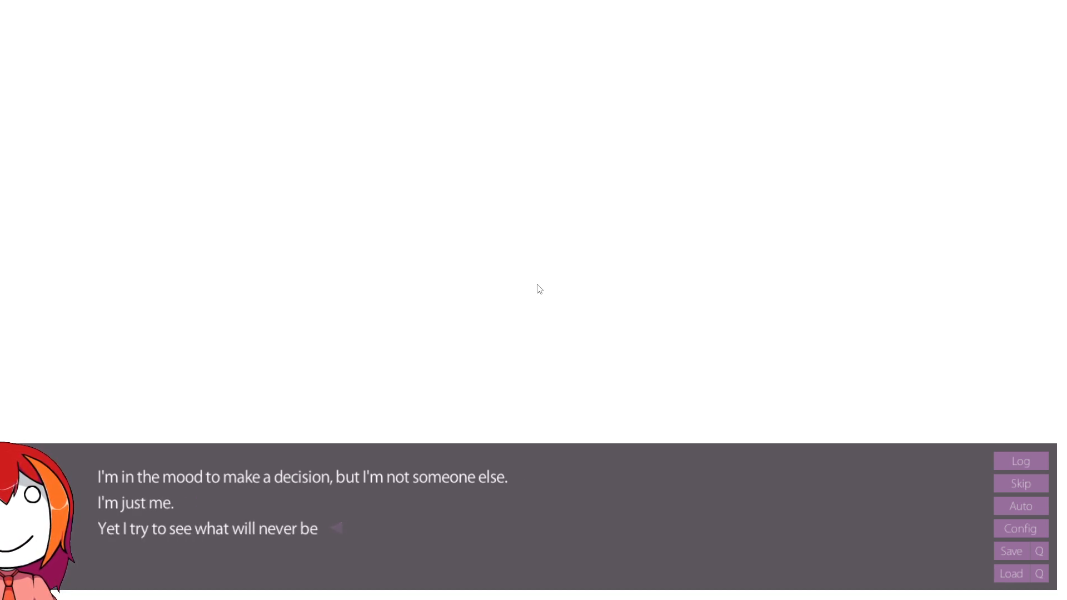
{"action": "left_click", "coordinate": [533, 288]}
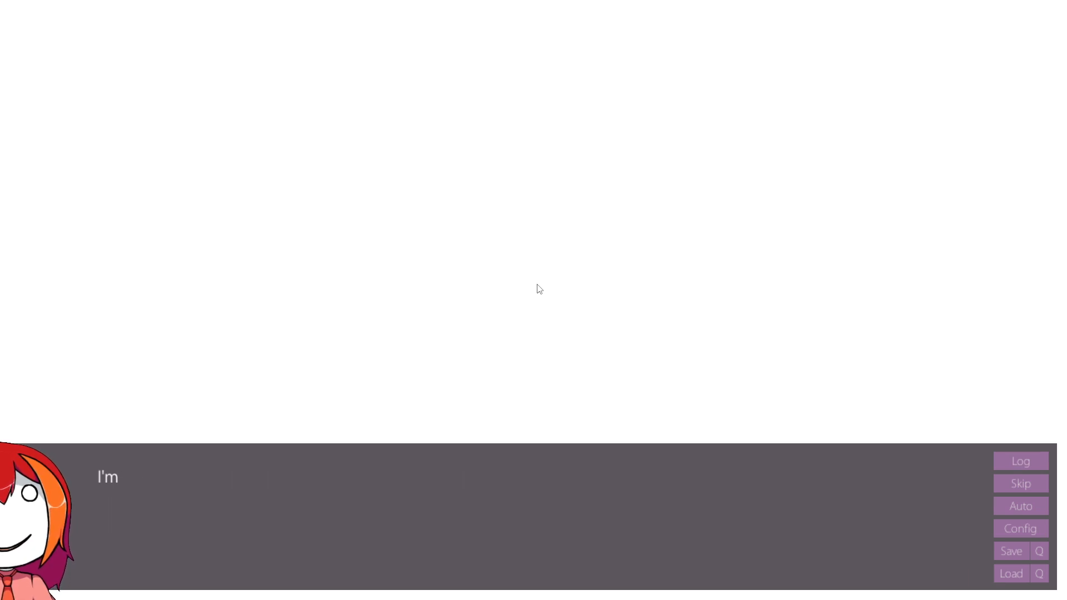
{"action": "left_click", "coordinate": [531, 273]}
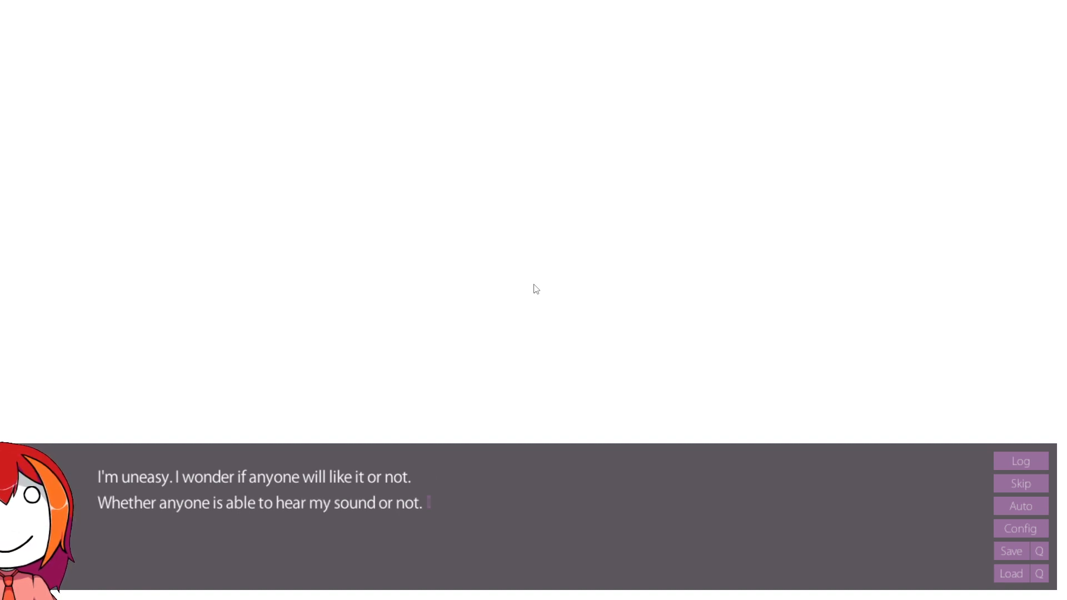
{"action": "left_click", "coordinate": [531, 272]}
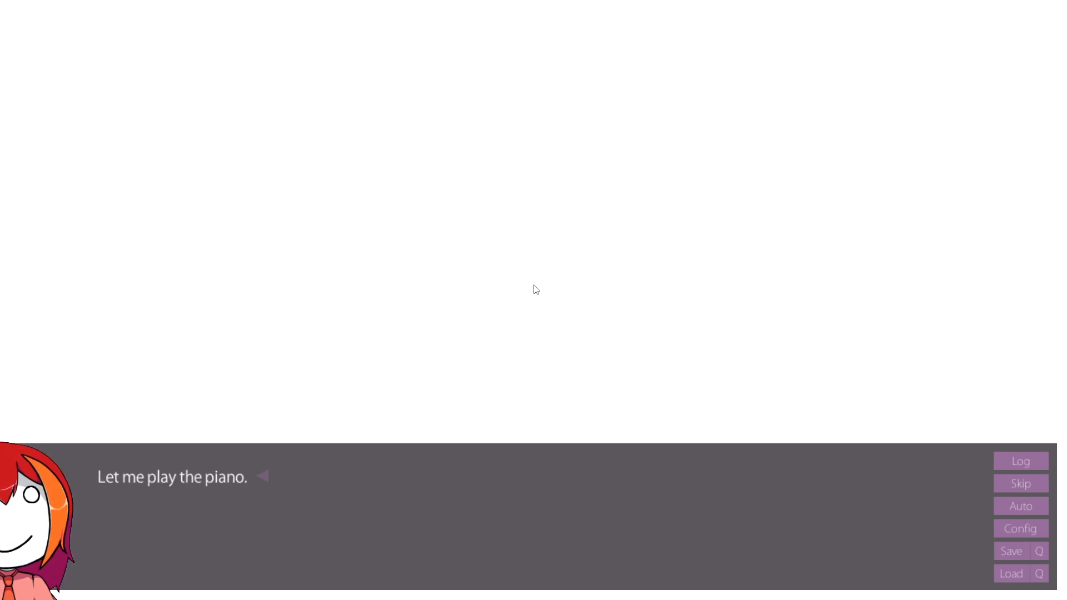
{"action": "left_click", "coordinate": [531, 289]}
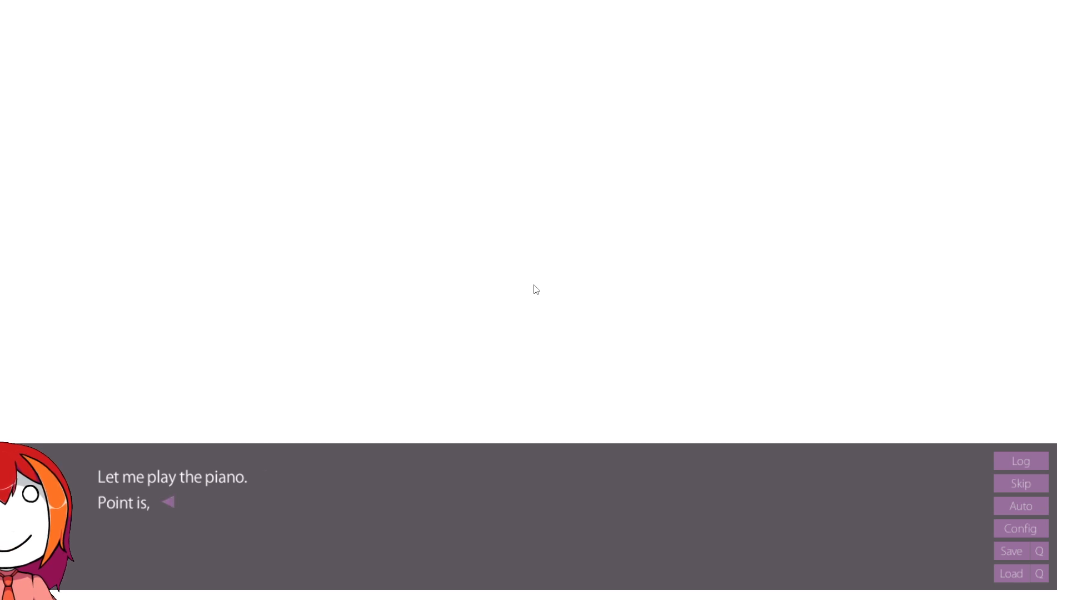
{"action": "left_click", "coordinate": [531, 272]}
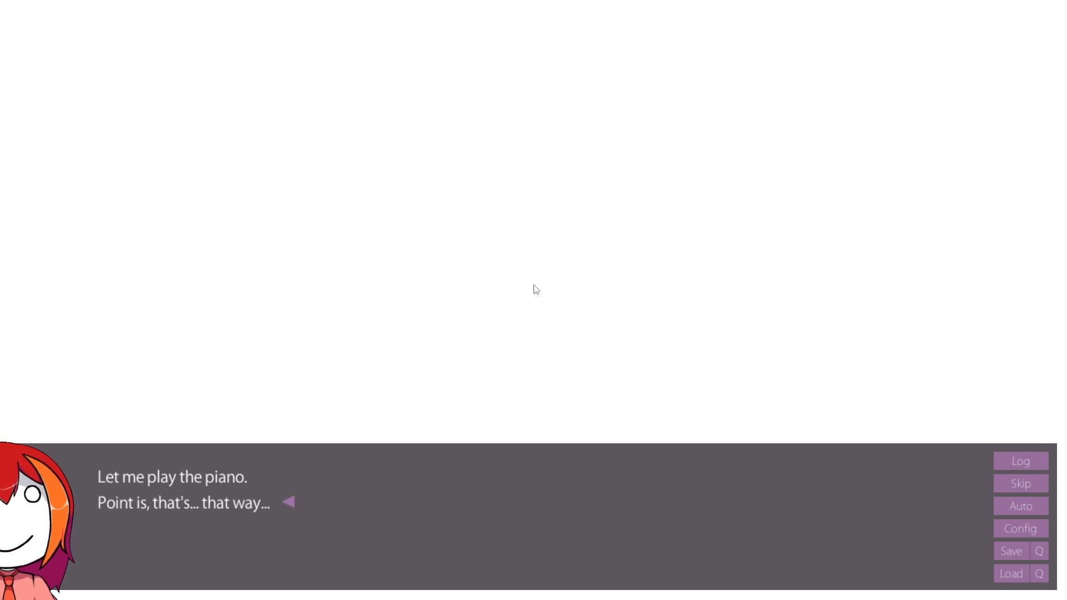
{"action": "left_click", "coordinate": [533, 288]}
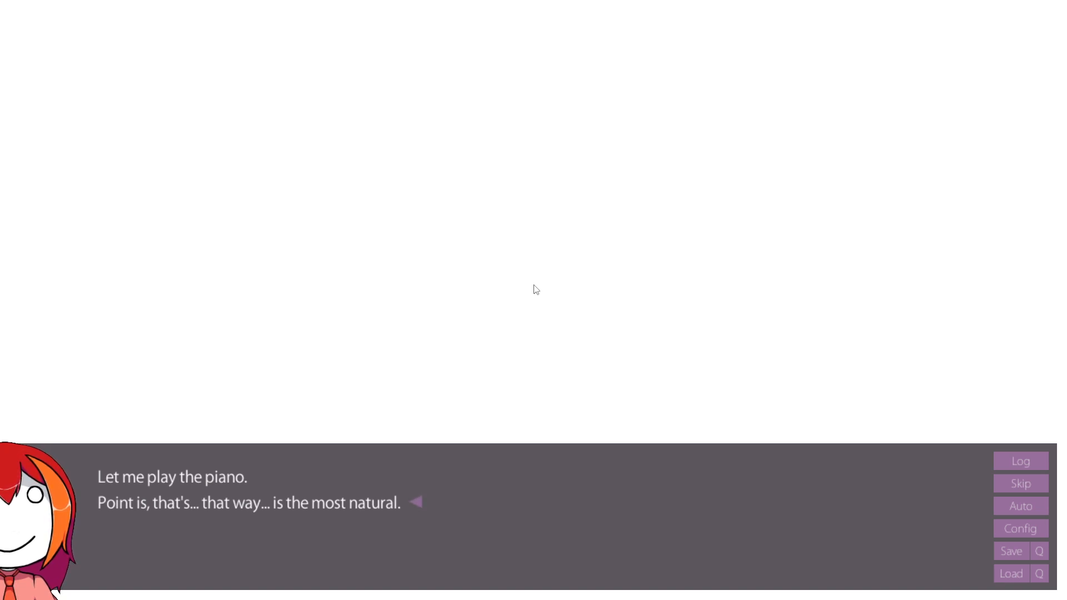
{"action": "left_click", "coordinate": [531, 286]}
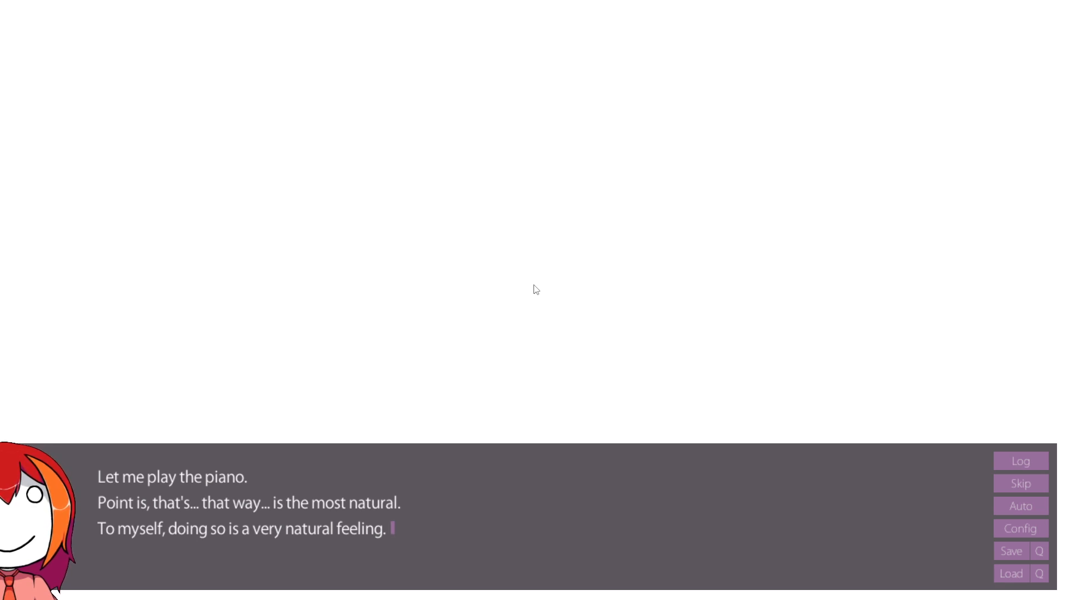
Read "Good or bad, like or dislike", piano keys, beautiful sounds and what being me entails.
{"action": "left_click", "coordinate": [531, 272]}
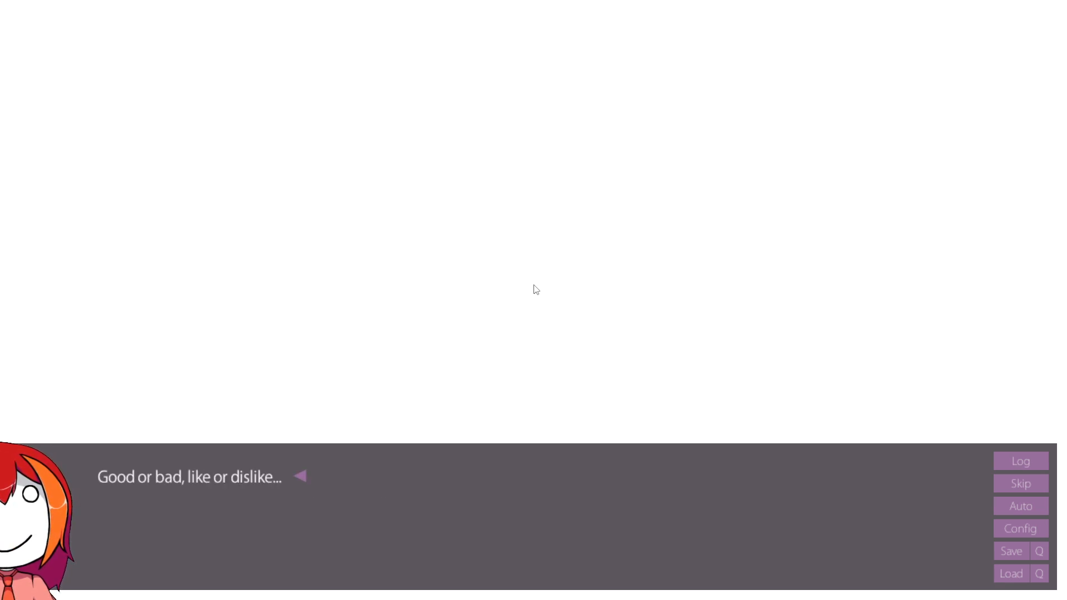
{"action": "left_click", "coordinate": [534, 288]}
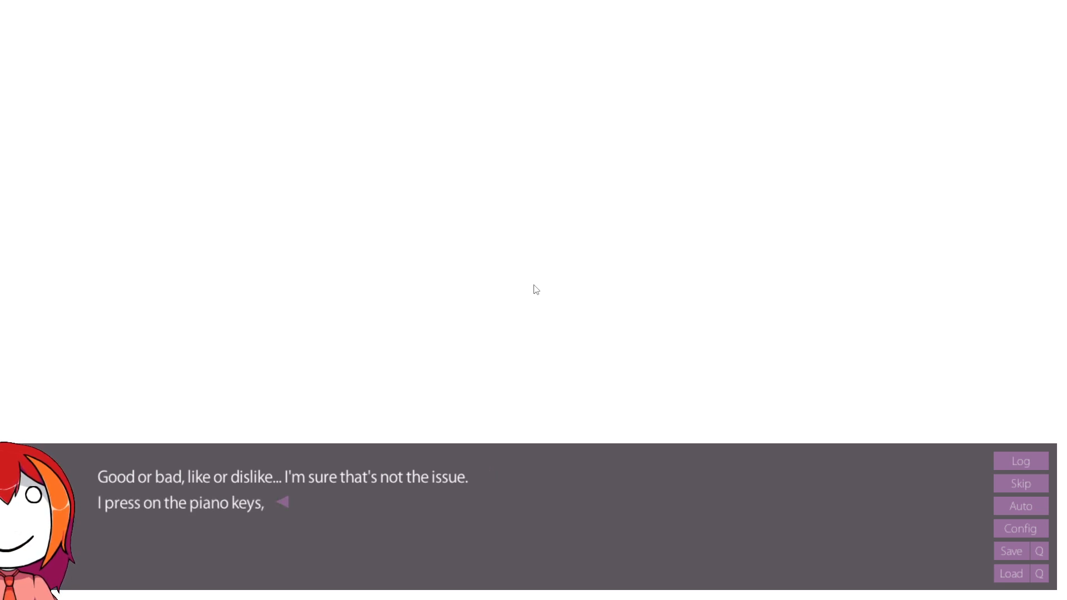
{"action": "left_click", "coordinate": [531, 289]}
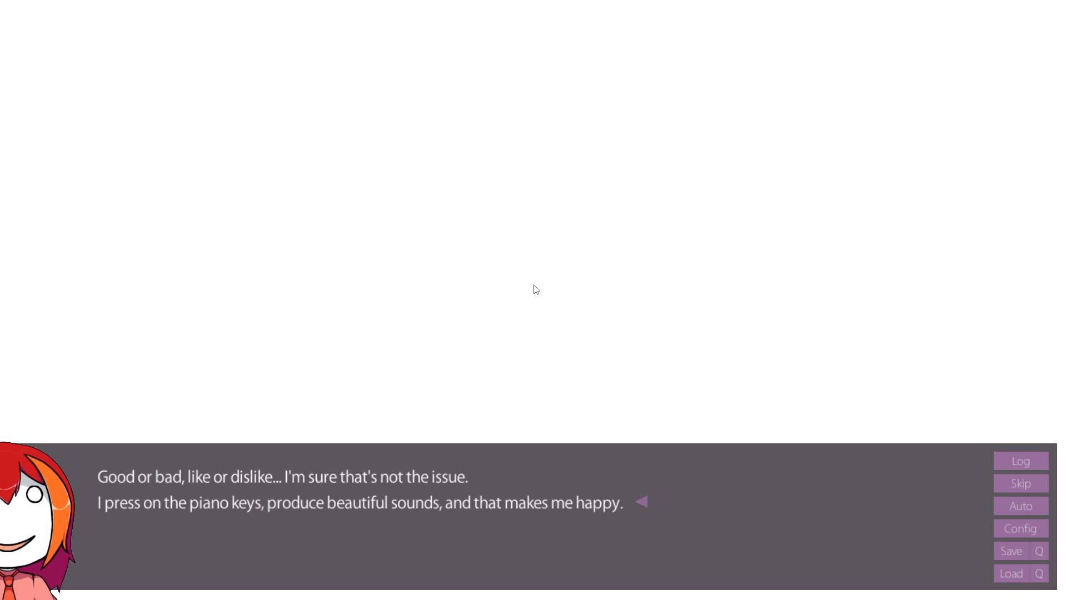
{"action": "left_click", "coordinate": [531, 289]}
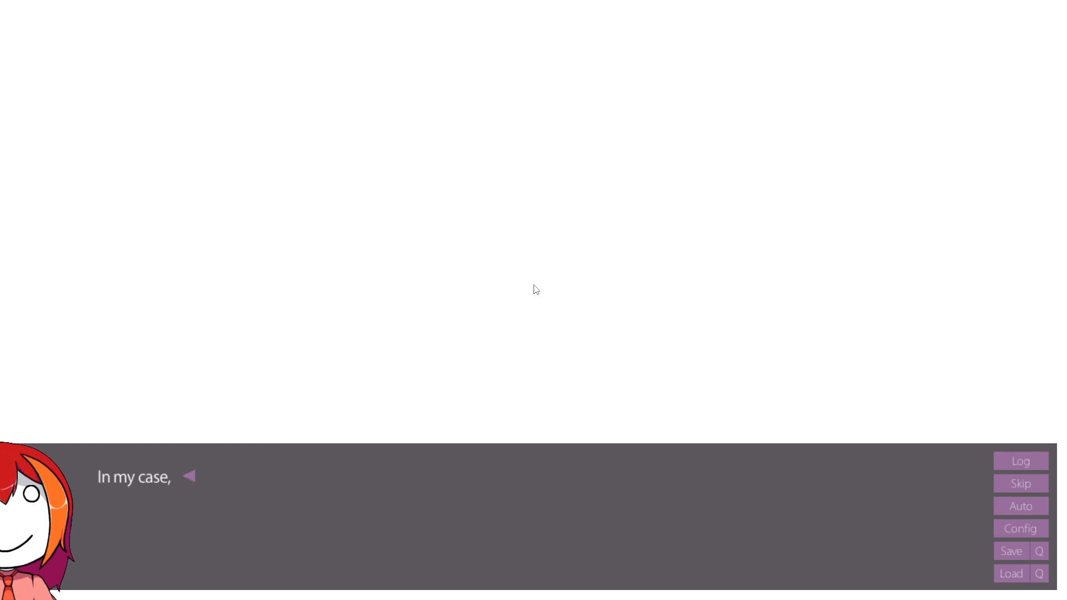
{"action": "left_click", "coordinate": [531, 285]}
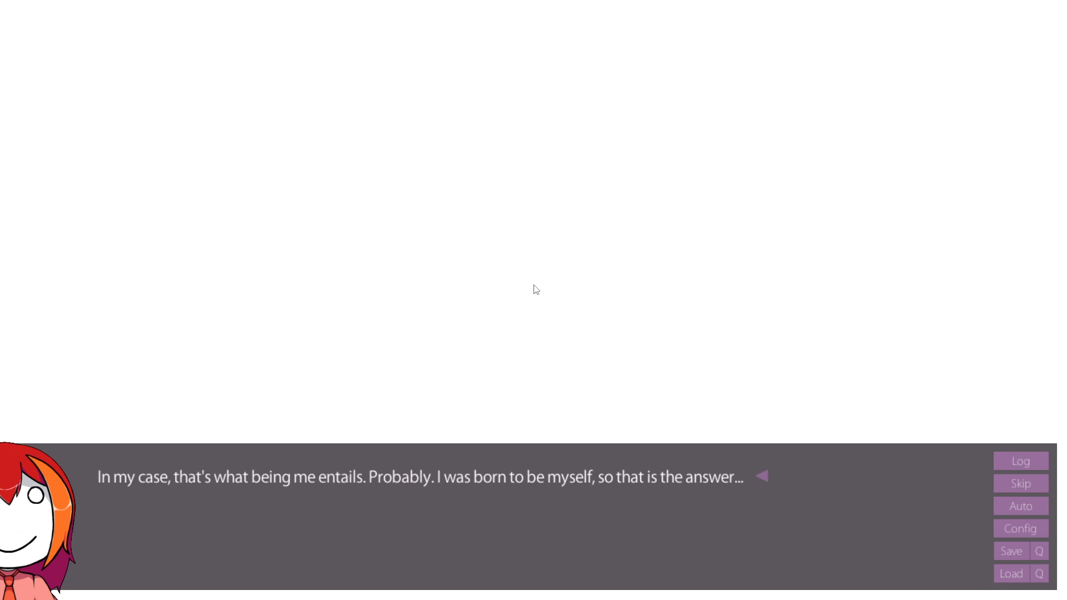
Read "Isn't that correct, doctor?", "Let's try again", how they first met, and "One more time.".
{"action": "left_click", "coordinate": [476, 477]}
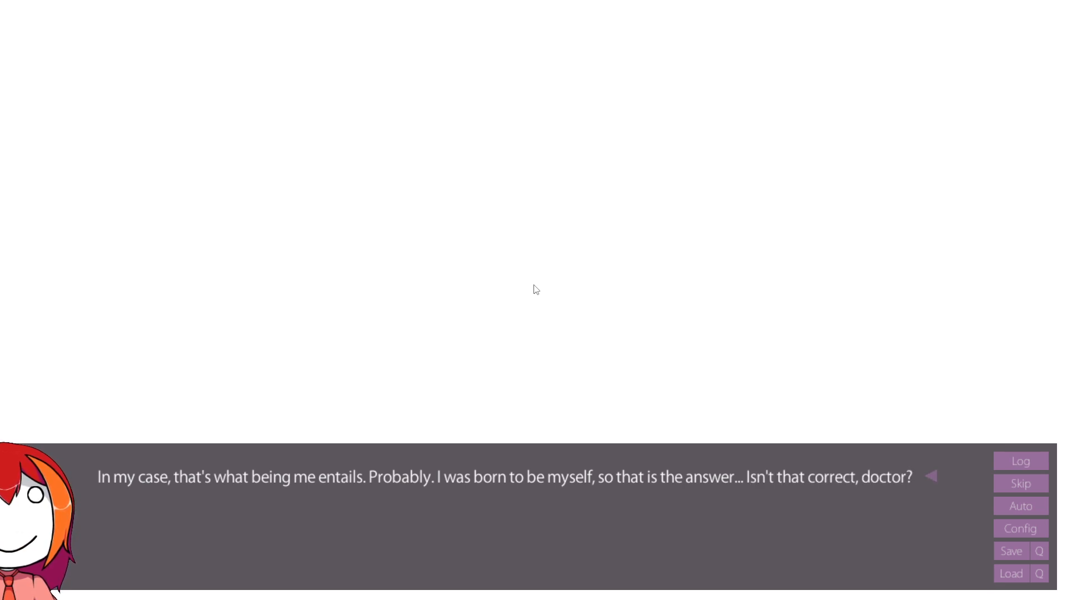
{"action": "left_click", "coordinate": [510, 289]}
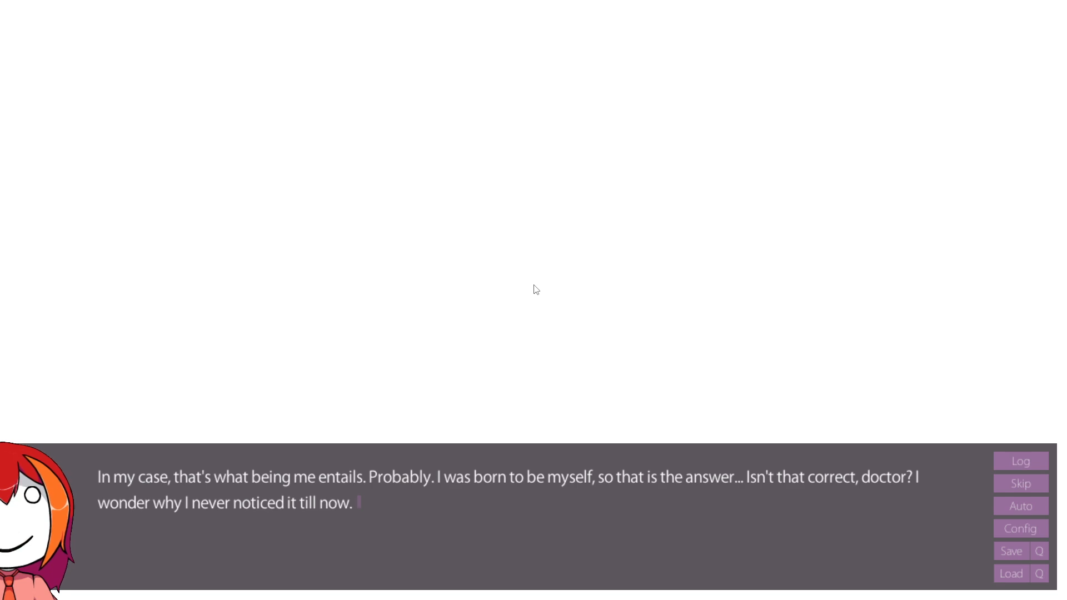
{"action": "left_click", "coordinate": [531, 272]}
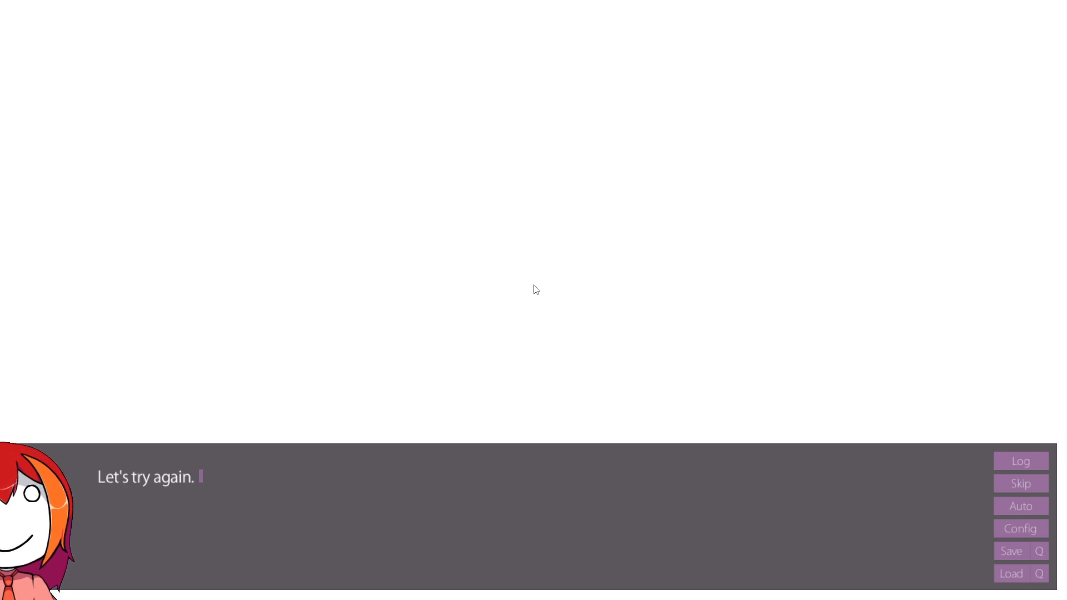
{"action": "left_click", "coordinate": [534, 288]}
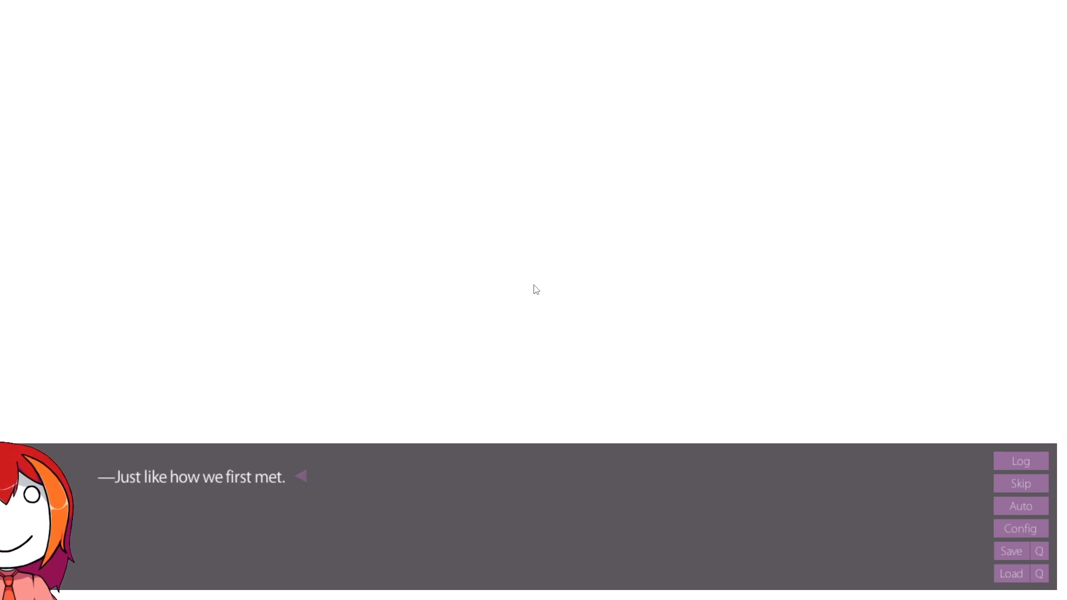
{"action": "left_click", "coordinate": [531, 286]}
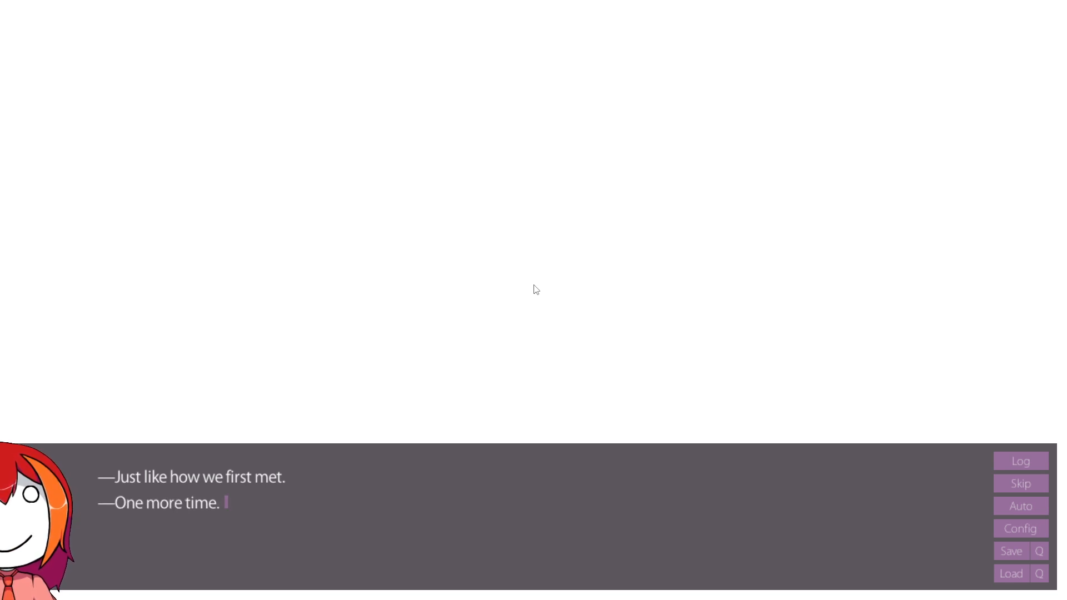
{"action": "left_click", "coordinate": [531, 273]}
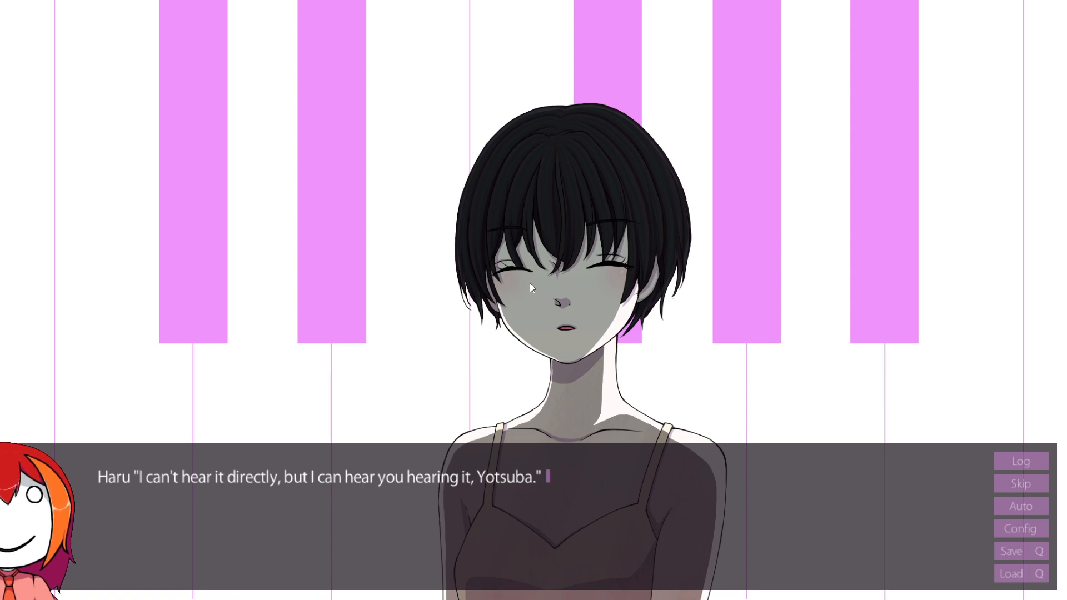
{"action": "mouse_move", "coordinate": [537, 282]}
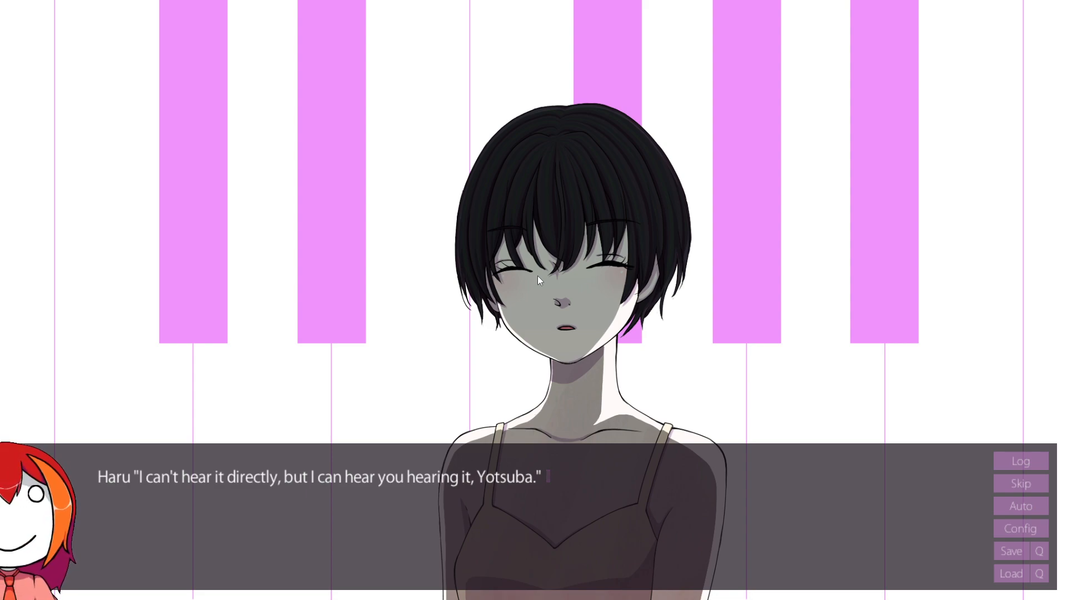
Advance past Haru's line about hearing Yotsuba hearing it.
{"action": "left_click", "coordinate": [537, 281]}
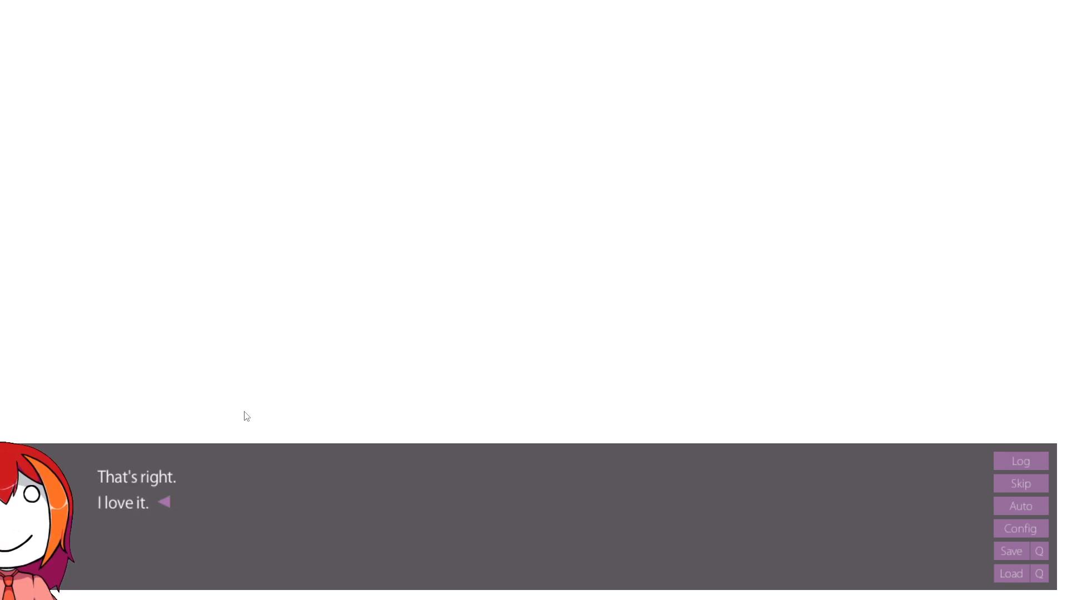
Advance past "That's right. I love it." to Yotsuba saying "You're pretty sharp, aren't you?".
{"action": "left_click", "coordinate": [476, 525]}
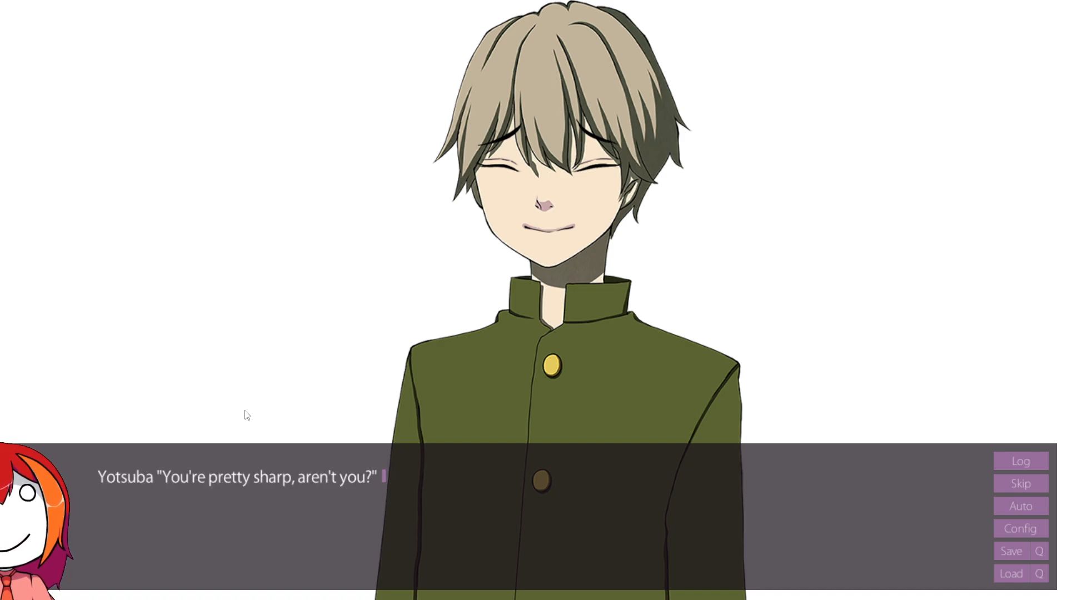
Read Yotsuba's conversation through her boast about playing piano a million times better.
{"action": "left_click", "coordinate": [477, 477]}
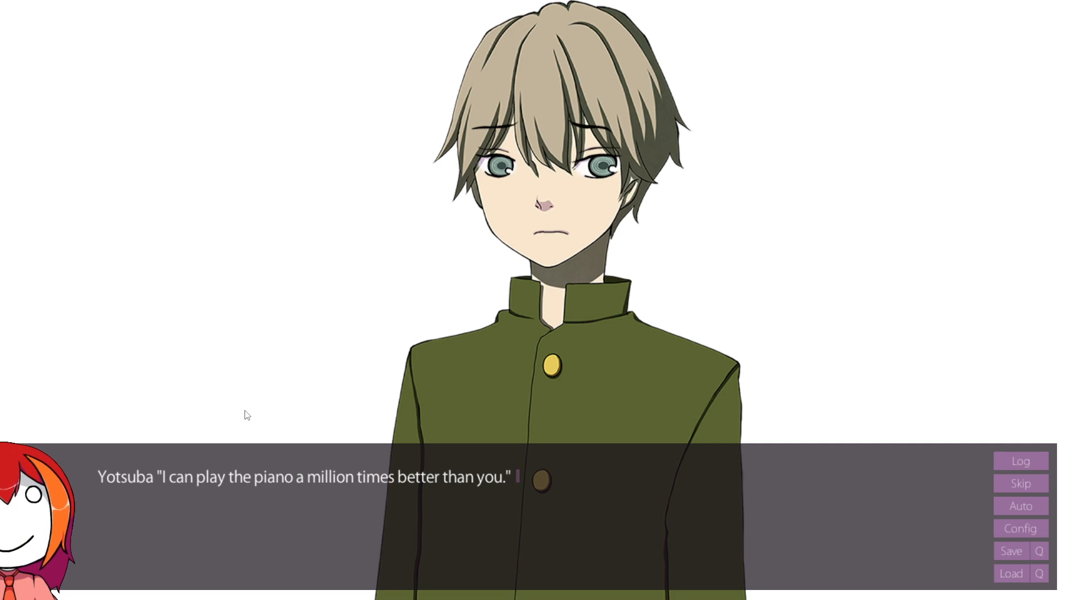
{"action": "left_click", "coordinate": [259, 403]}
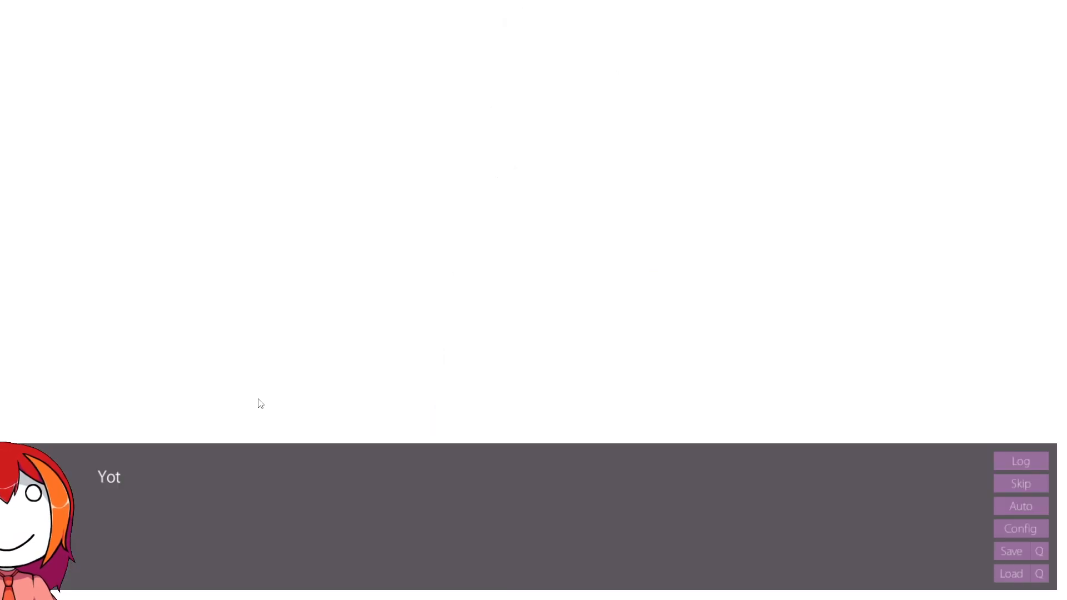
Advance past Yotsuba's "Yes?" to the farewell monologue ending "...Goodbye to you all.".
{"action": "left_click", "coordinate": [477, 518]}
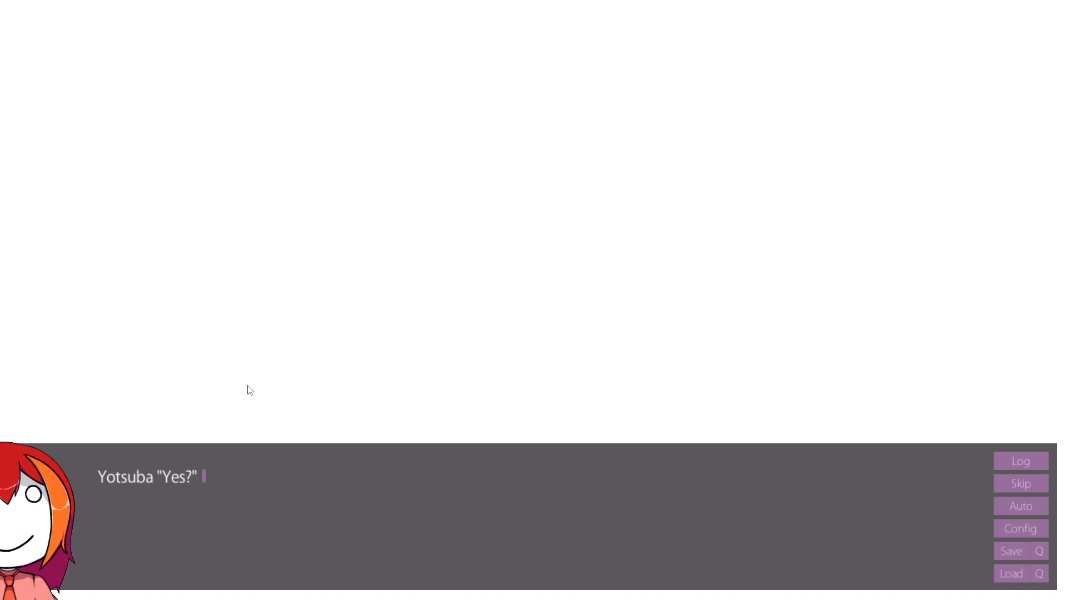
{"action": "left_click", "coordinate": [477, 510]}
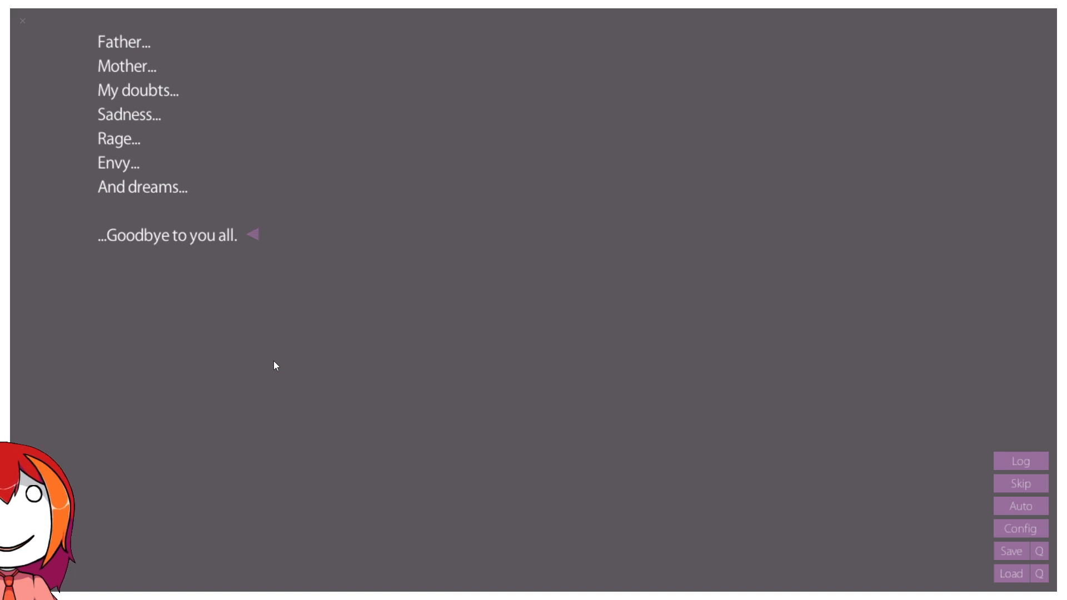
Read the farewell narration through to the dark blue scene with Yotsuba's "That's enough...".
{"action": "left_click", "coordinate": [273, 364]}
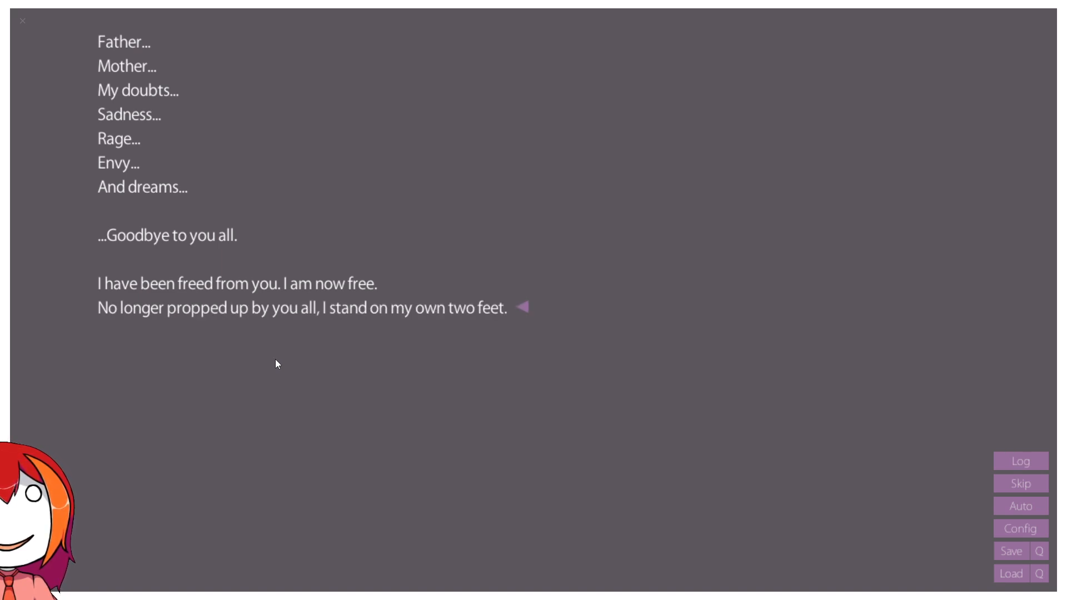
{"action": "left_click", "coordinate": [275, 364]}
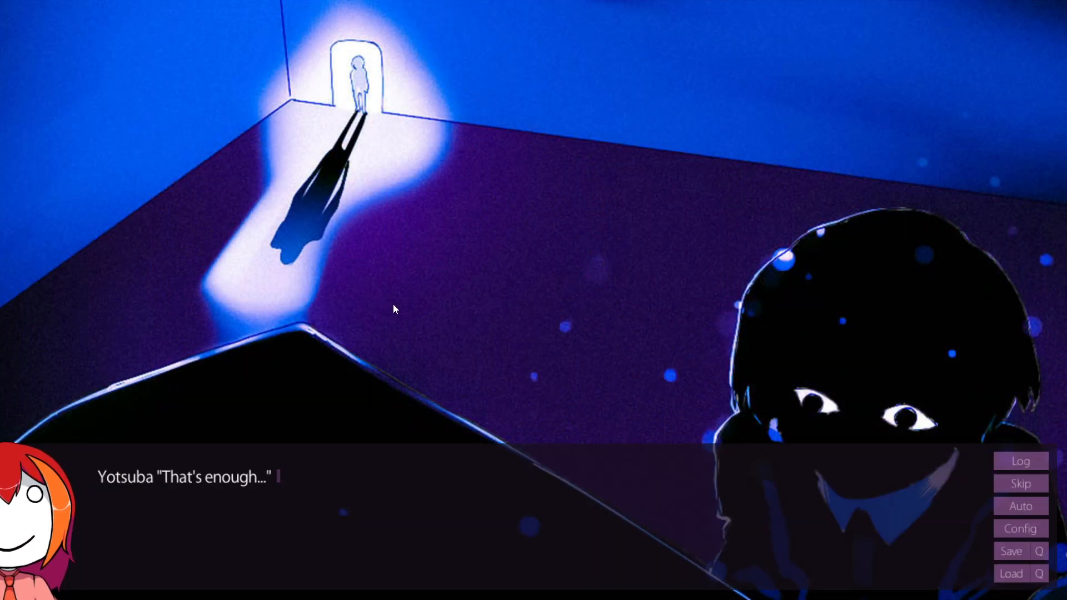
Read the blue-room dialogue through Yotsuba's invitation to play anything together.
{"action": "left_click", "coordinate": [393, 308]}
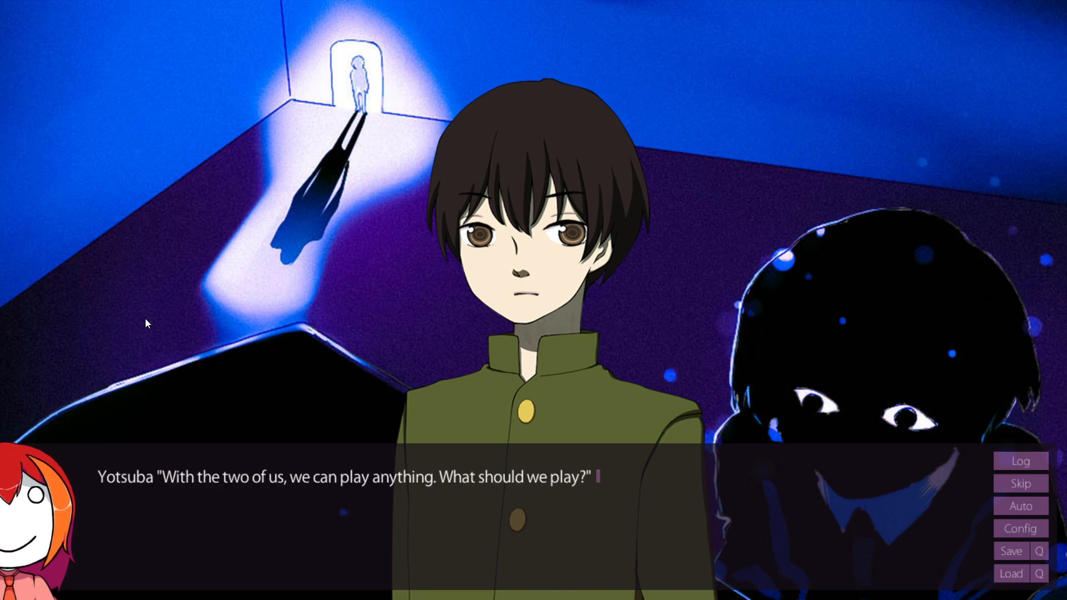
{"action": "left_click", "coordinate": [476, 272]}
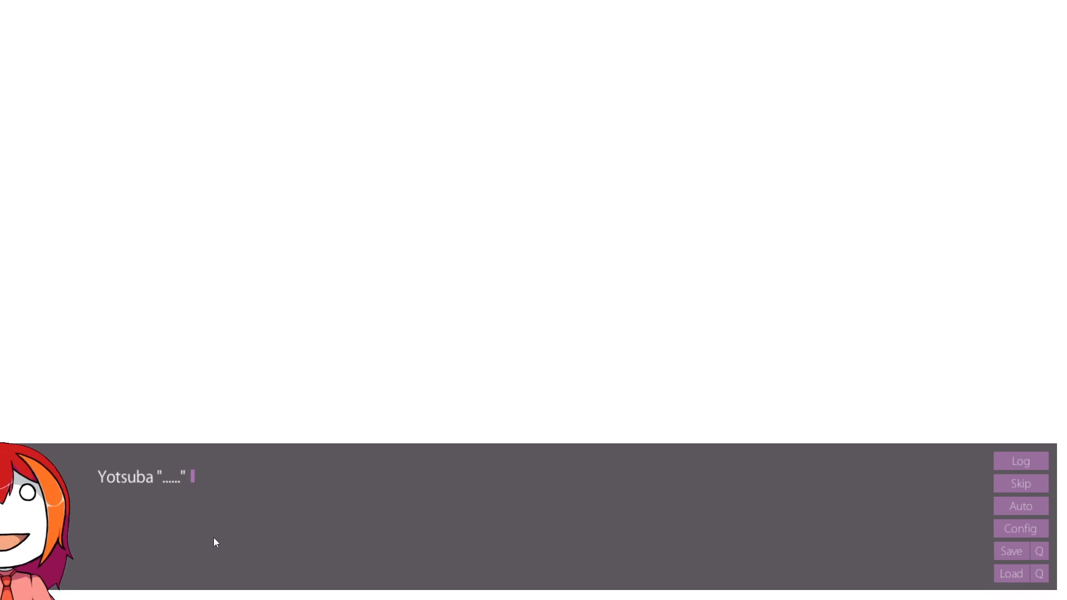
Advance past "You... think so too, right?" to "—I had been carrying it forever.".
{"action": "left_click", "coordinate": [476, 524]}
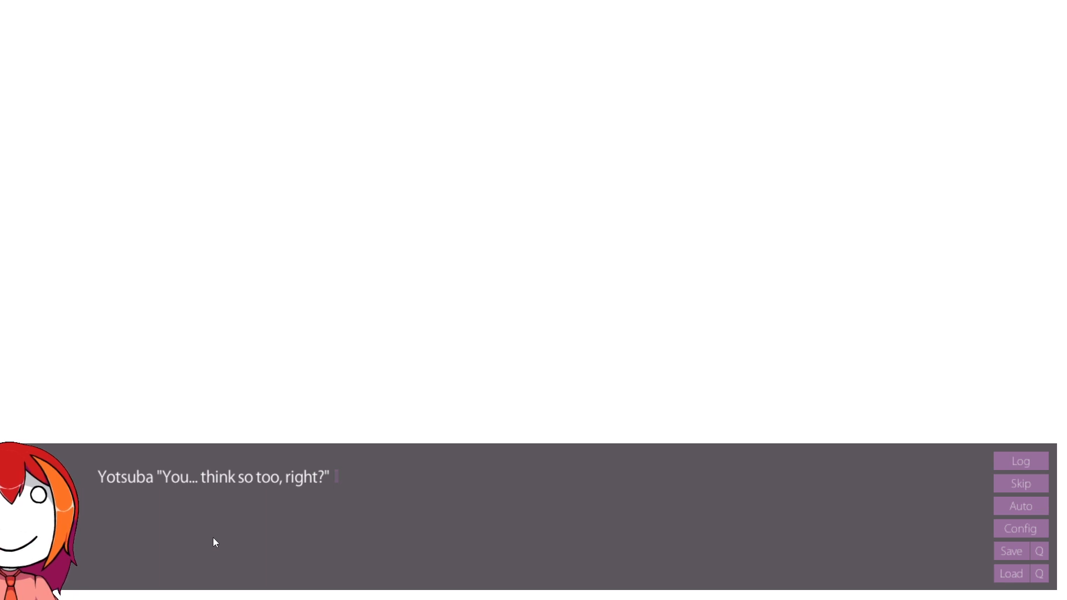
{"action": "left_click", "coordinate": [477, 511]}
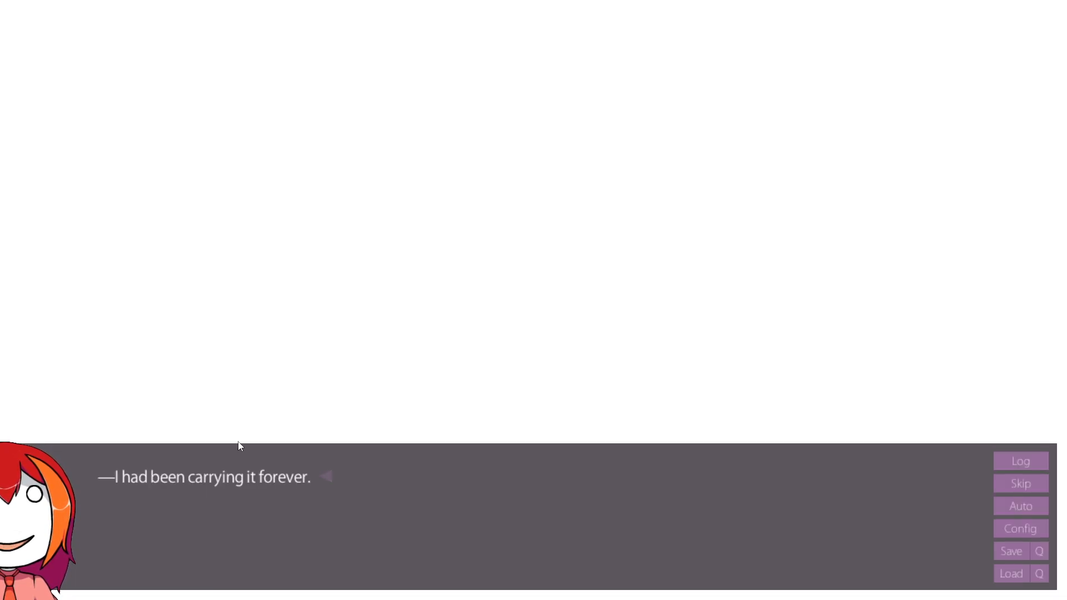